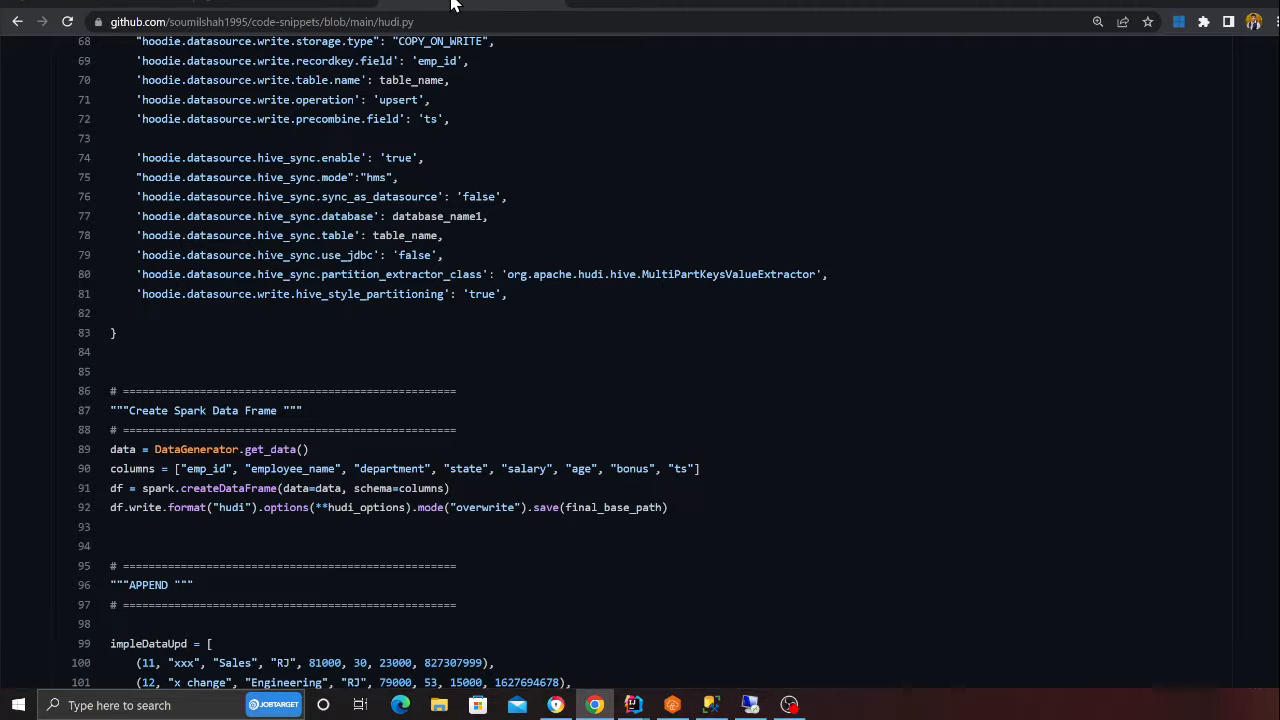
Step: Switch away from the GitHub Hudi script and bring up the Downloads folder with the setup guide
key("alt+tab")
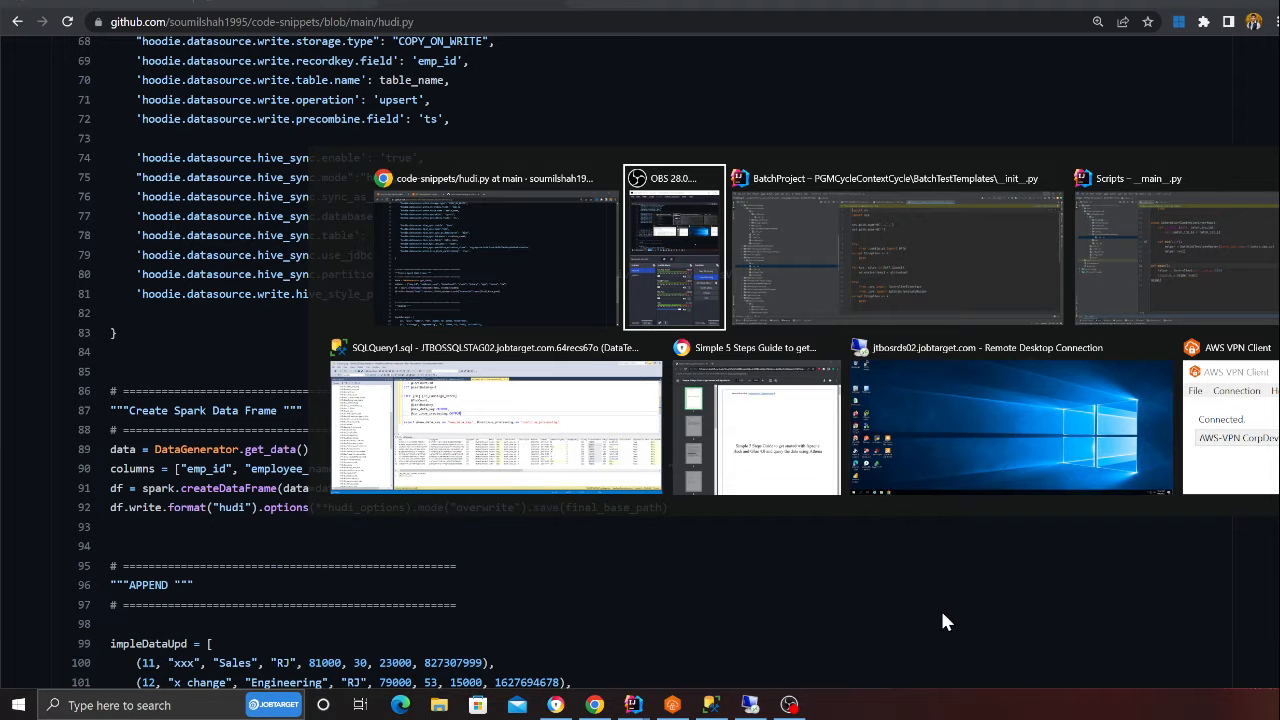
type("my p")
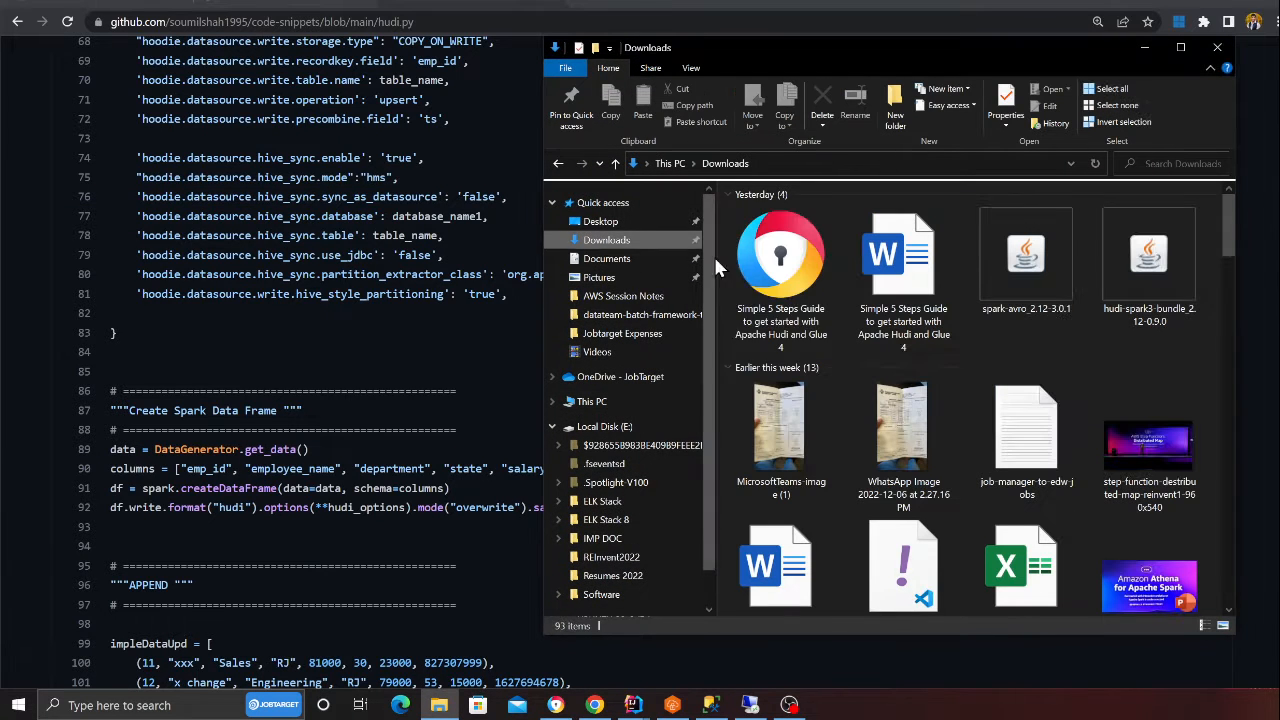
Step: Read Step 1 of the Hudi and Glue 4.0 guide PDF, then return to AWS Console Home
double_click(780, 252)
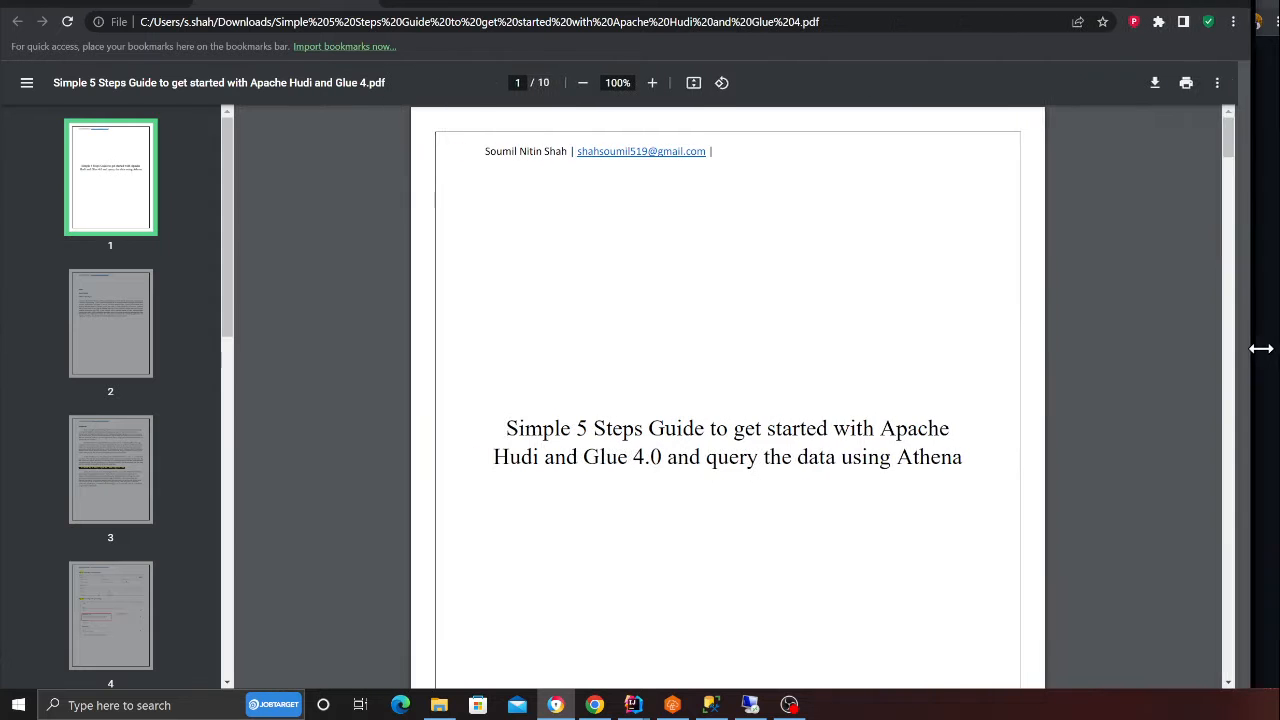
scroll("down", 3)
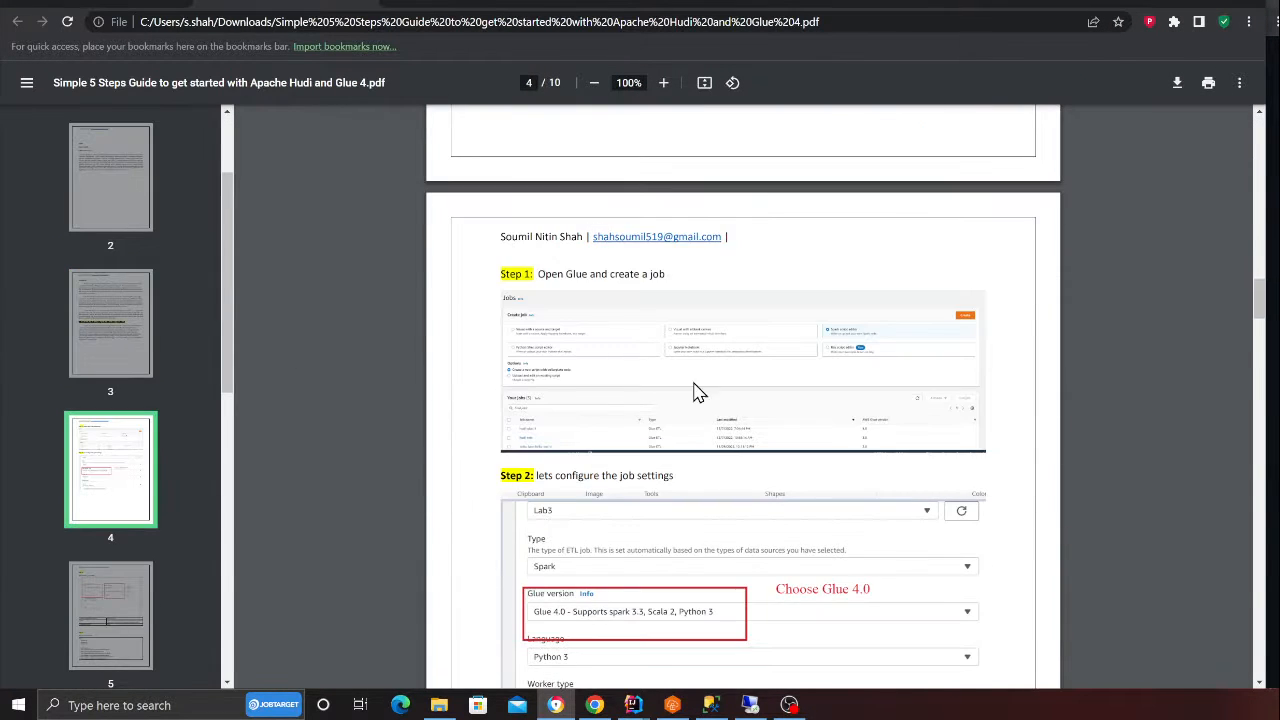
left_click(664, 82)
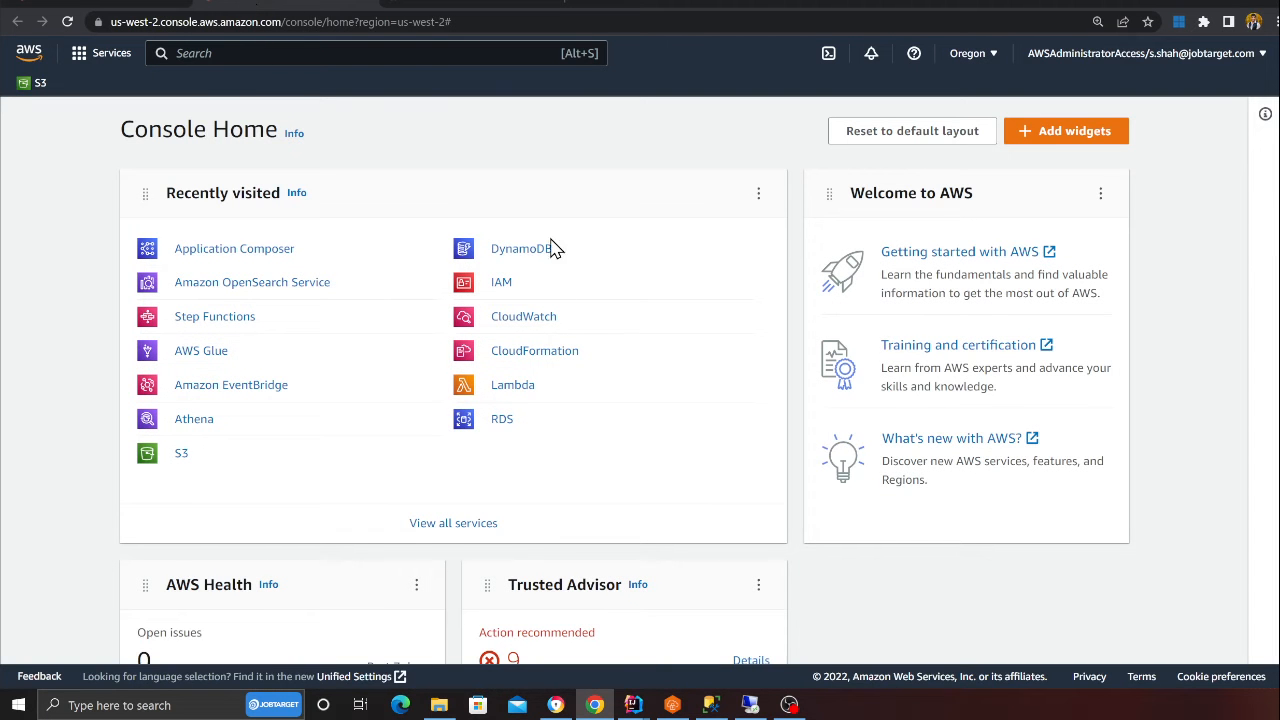
Step: Find Glue via console search and create a new Spark script editor job in Glue Studio
type("glue")
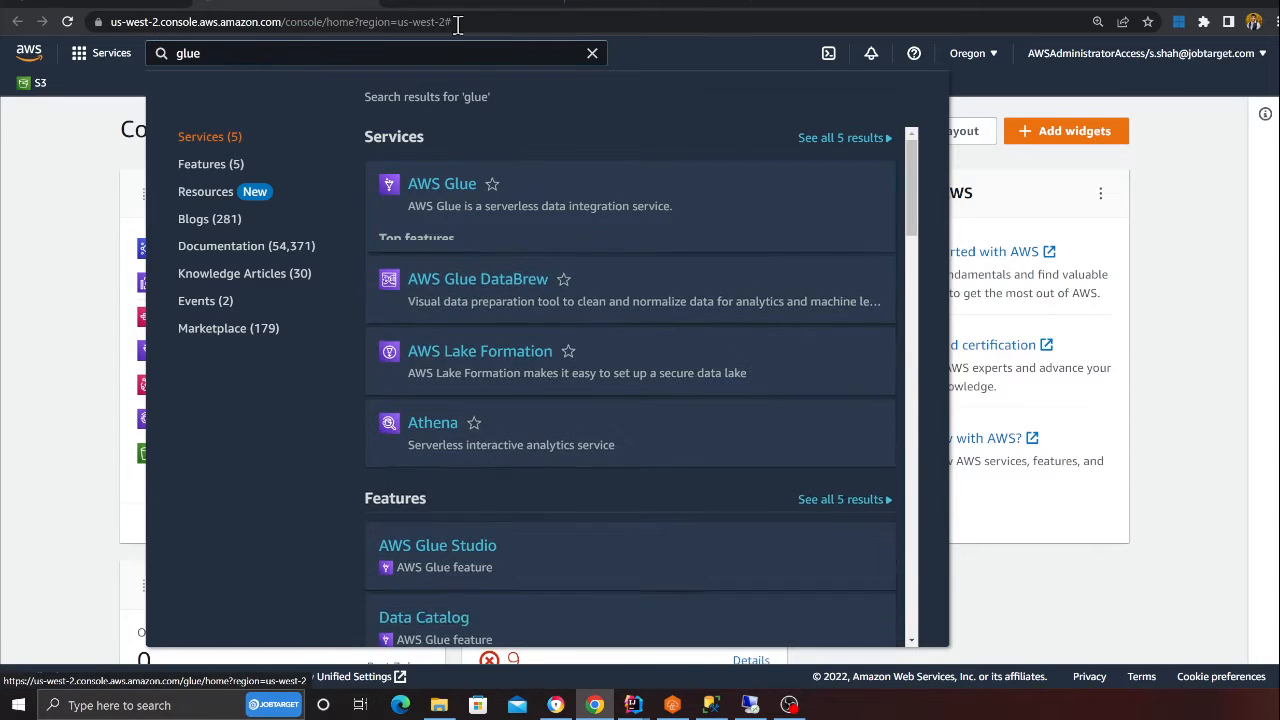
left_click(442, 184)
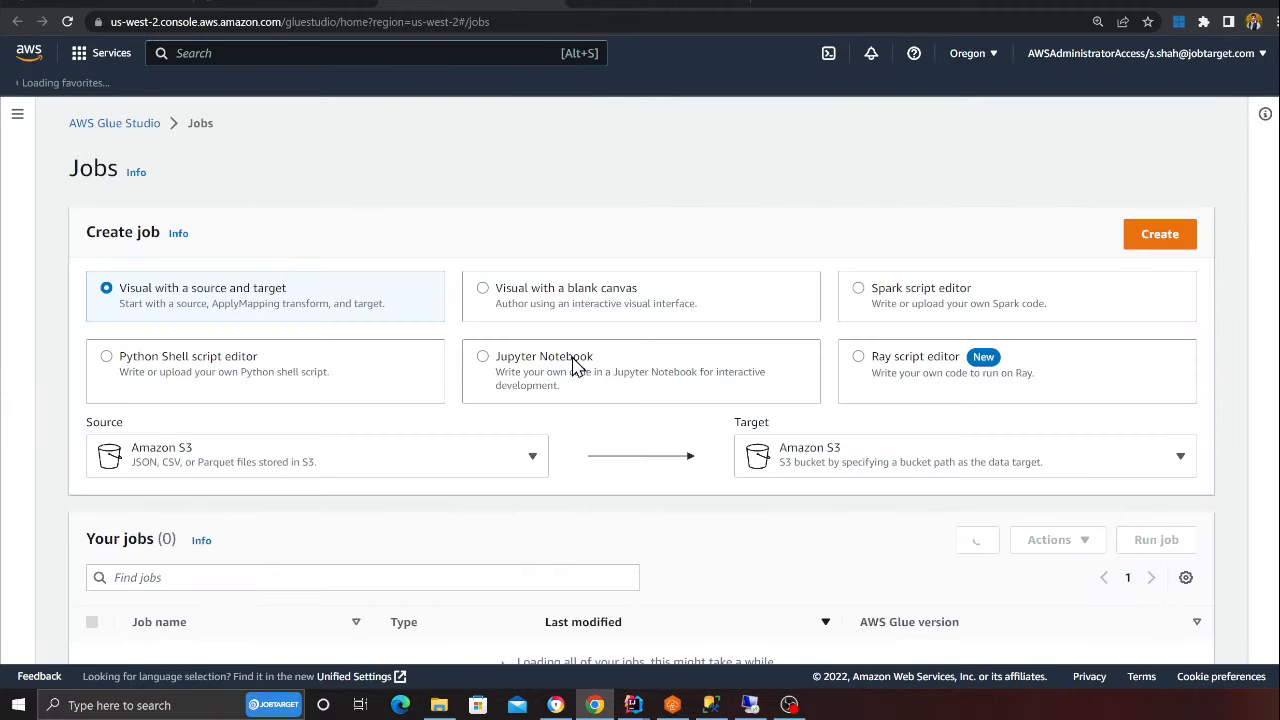
left_click(858, 288)
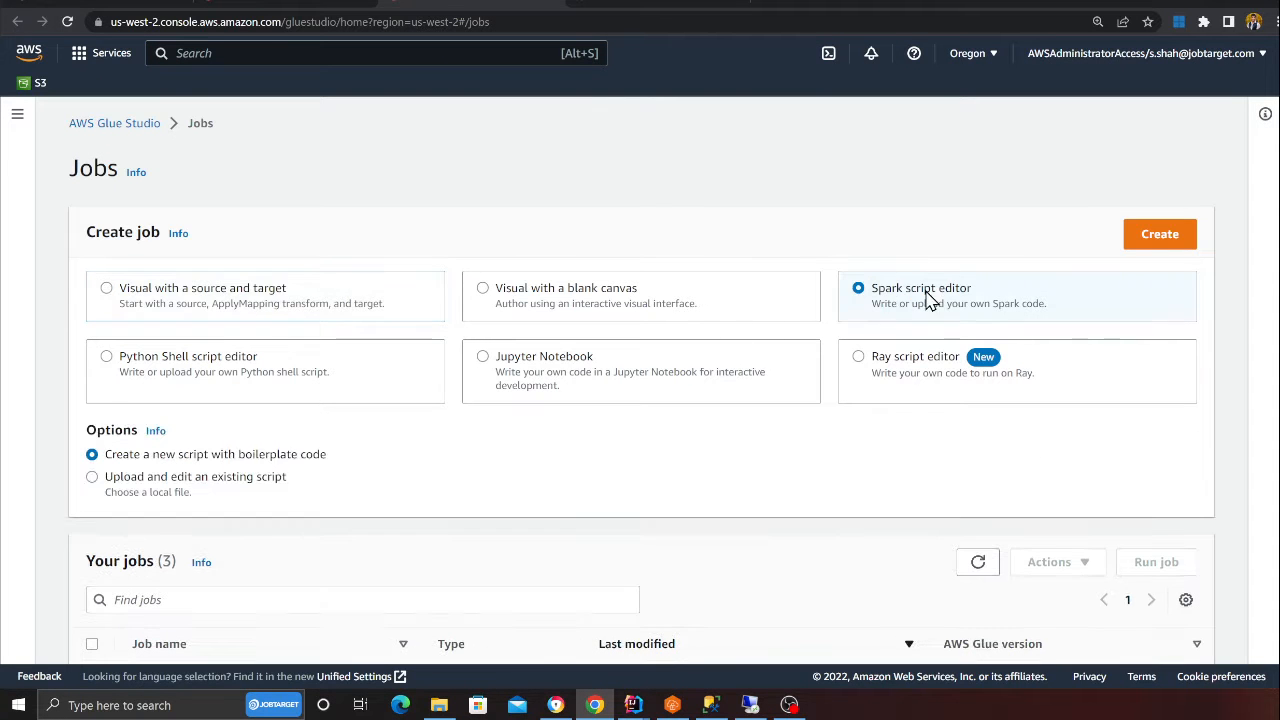
left_click(1160, 232)
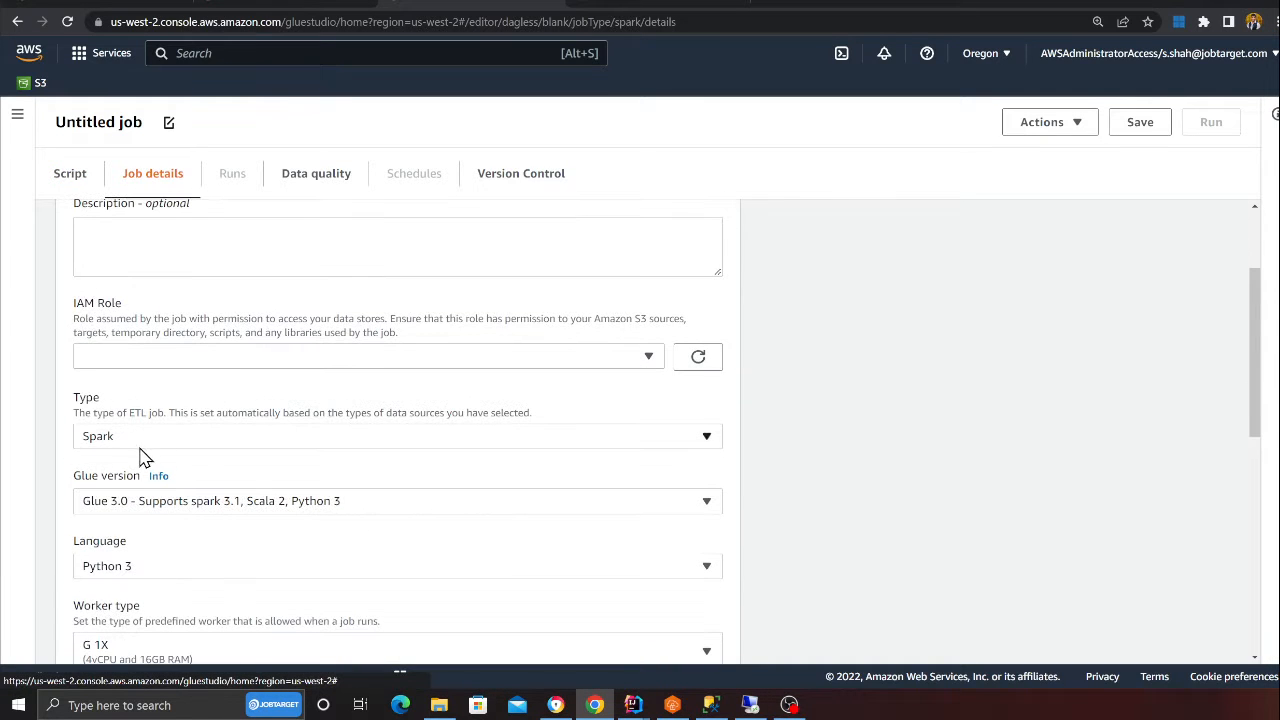
Step: Set Glue version 4.0 (Spark 3.3) and name the job hudi-hello-world
left_click(396, 500)
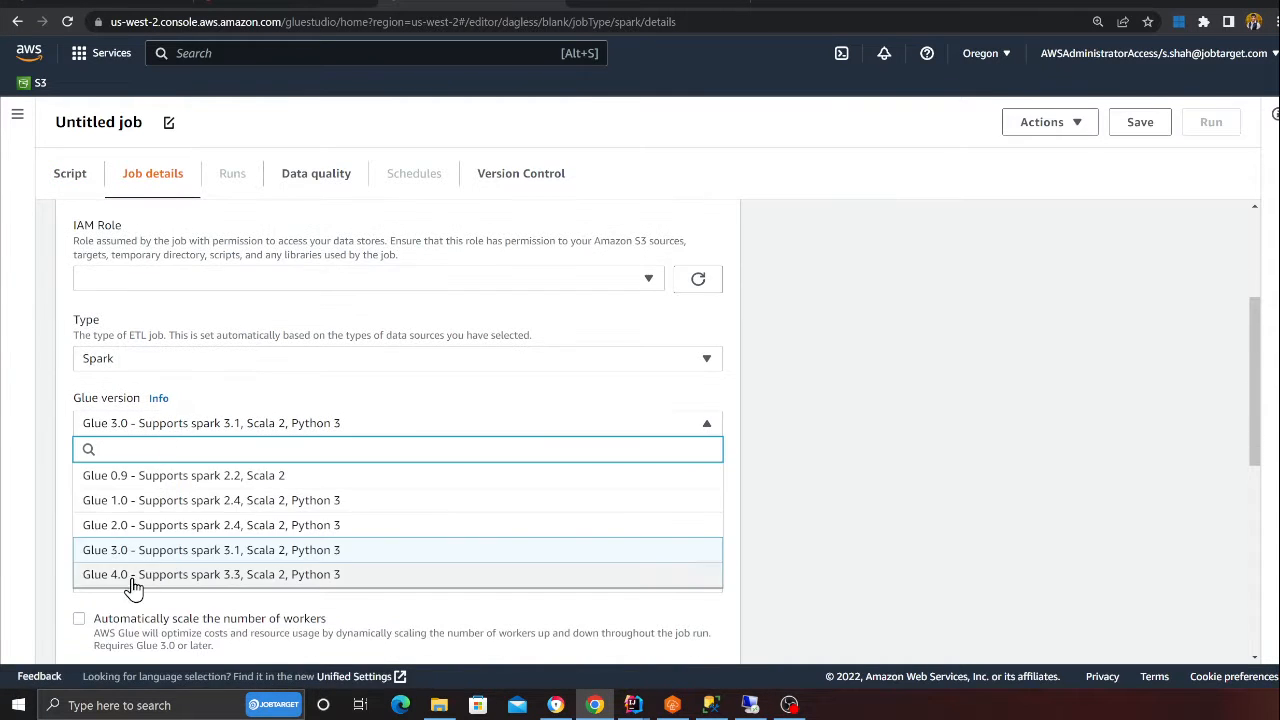
left_click(212, 574)
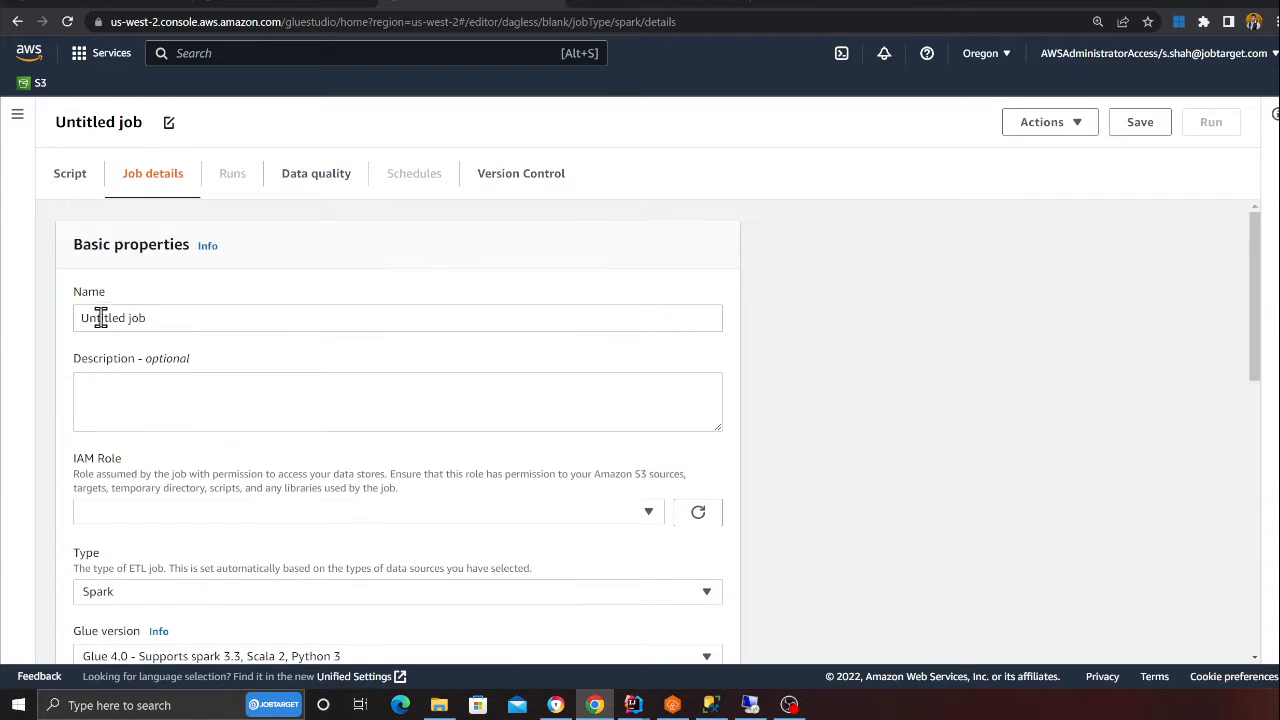
type("h")
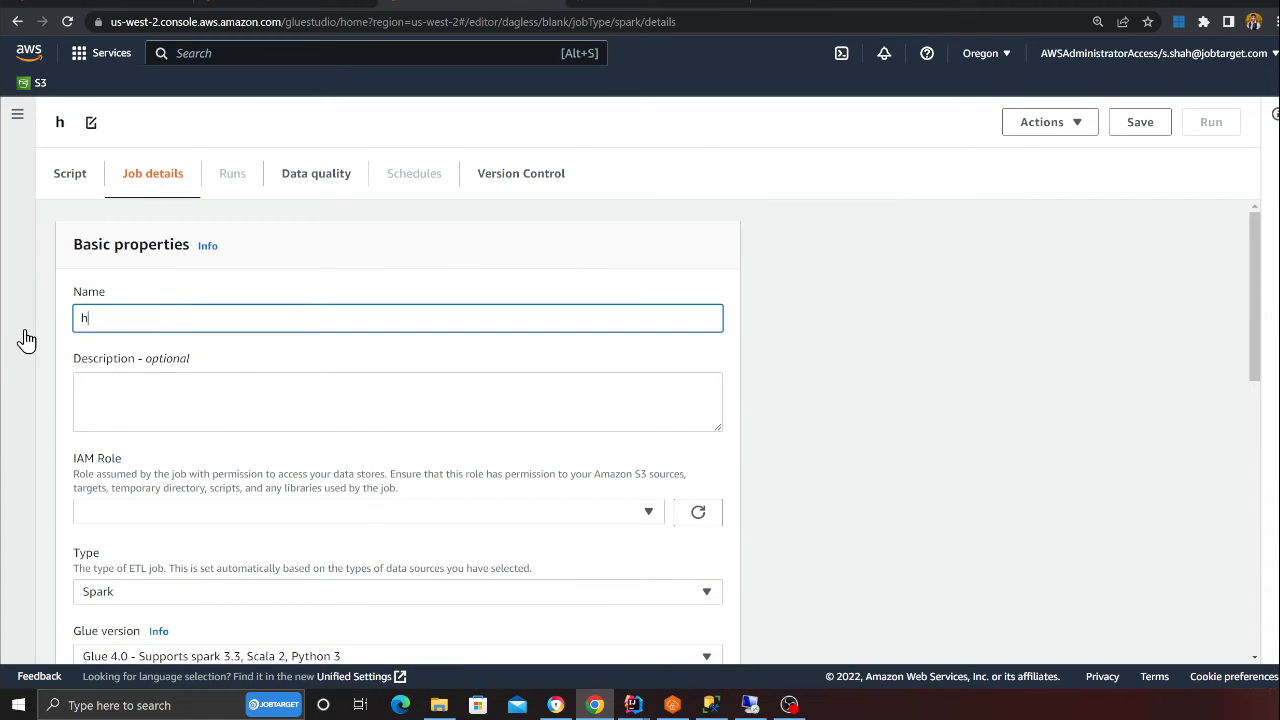
type("udi-hello-w")
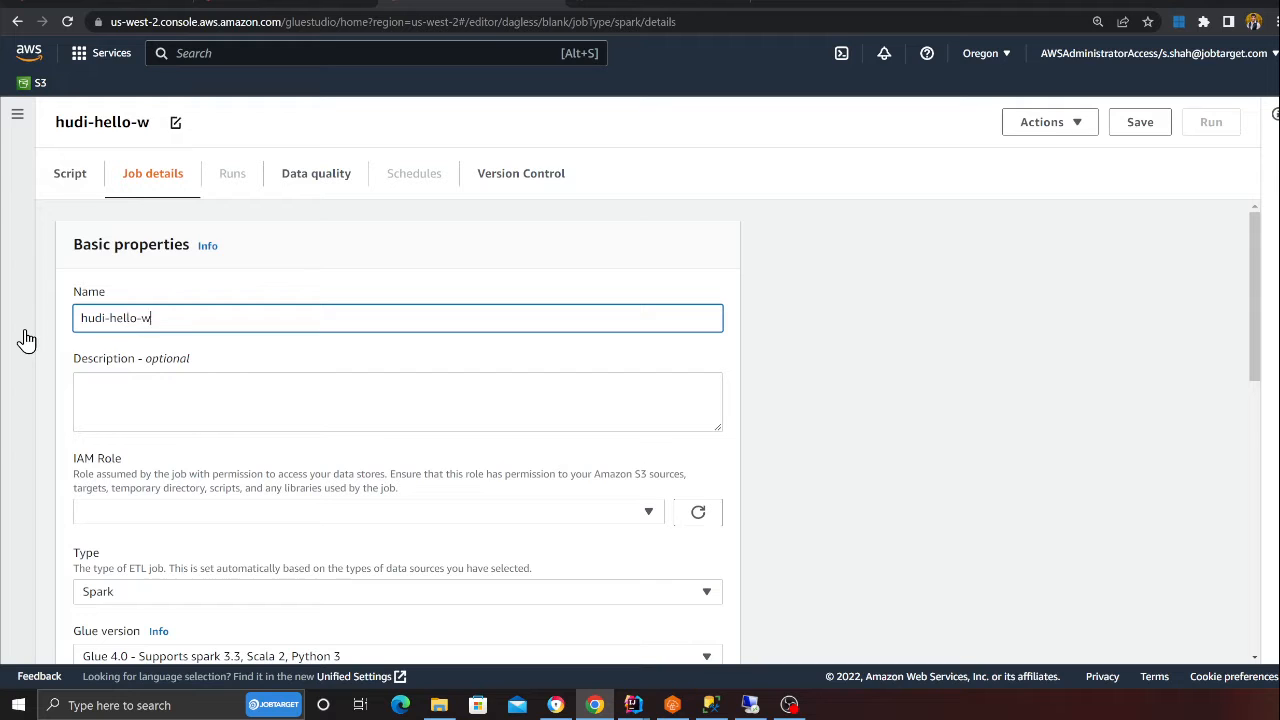
type("orld")
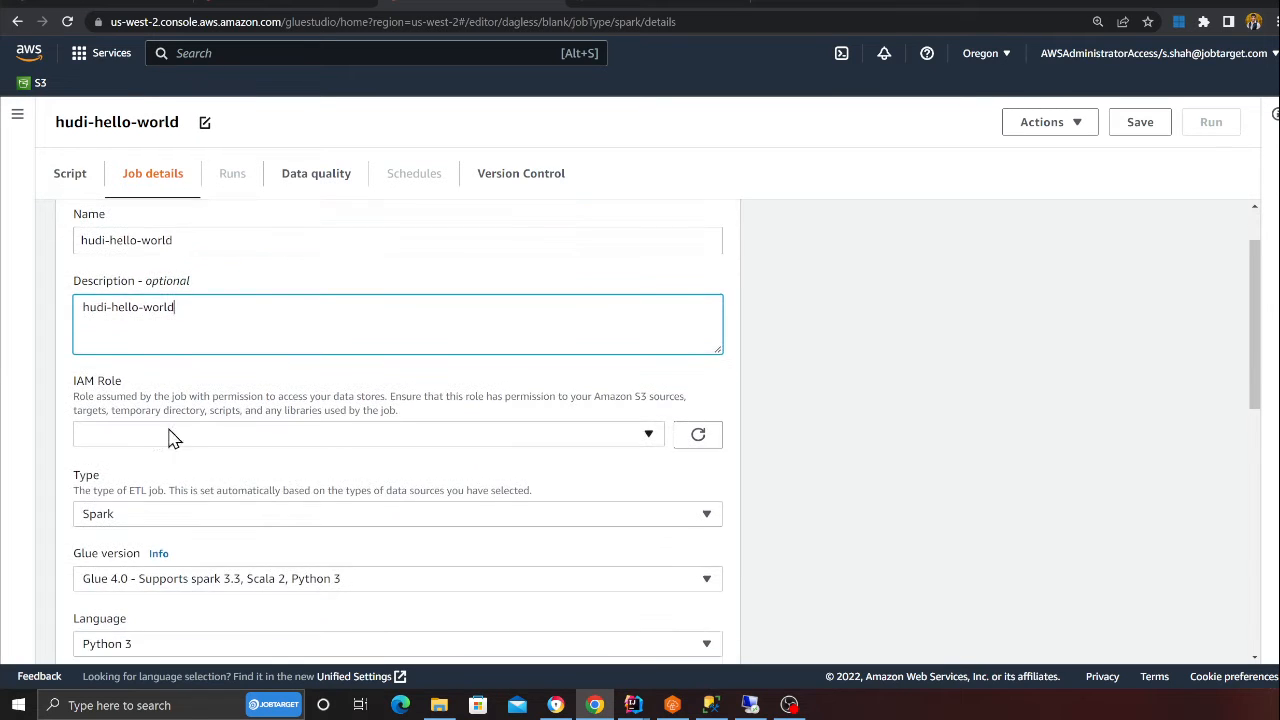
Step: Assign the Lab3 IAM role and set the worker count, then return to the setup guide
left_click(368, 432)
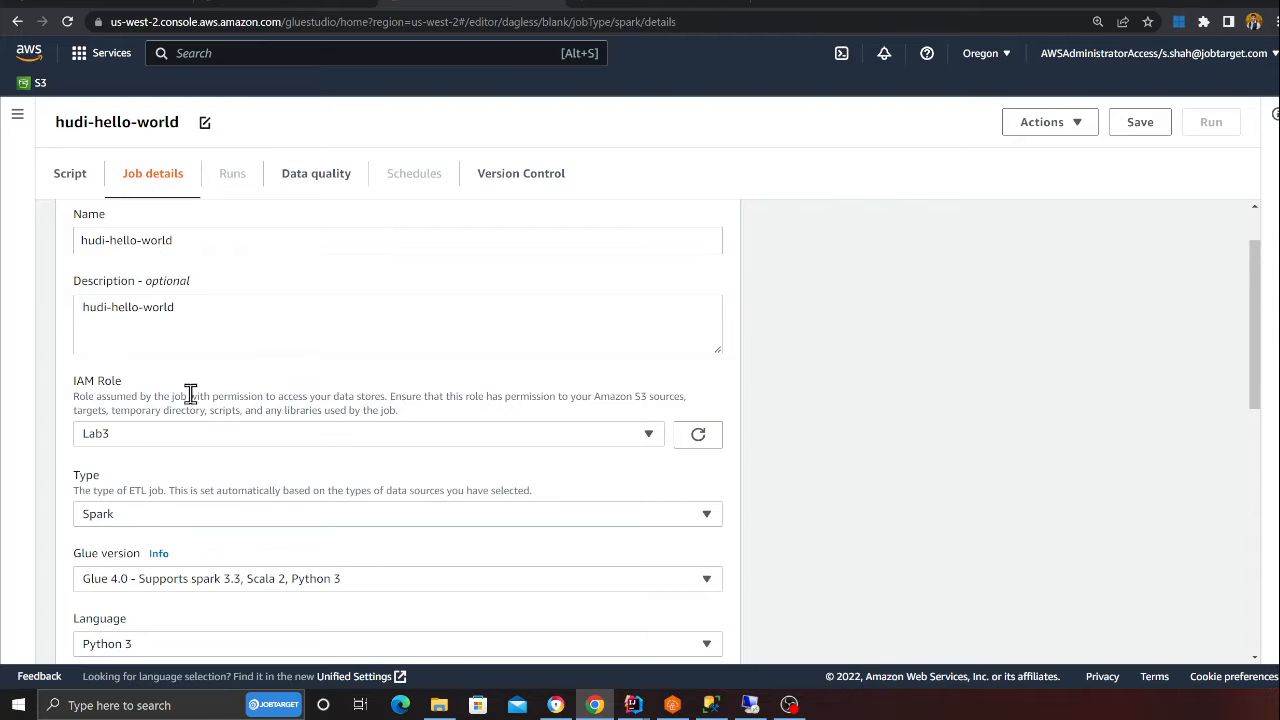
scroll("down", 3)
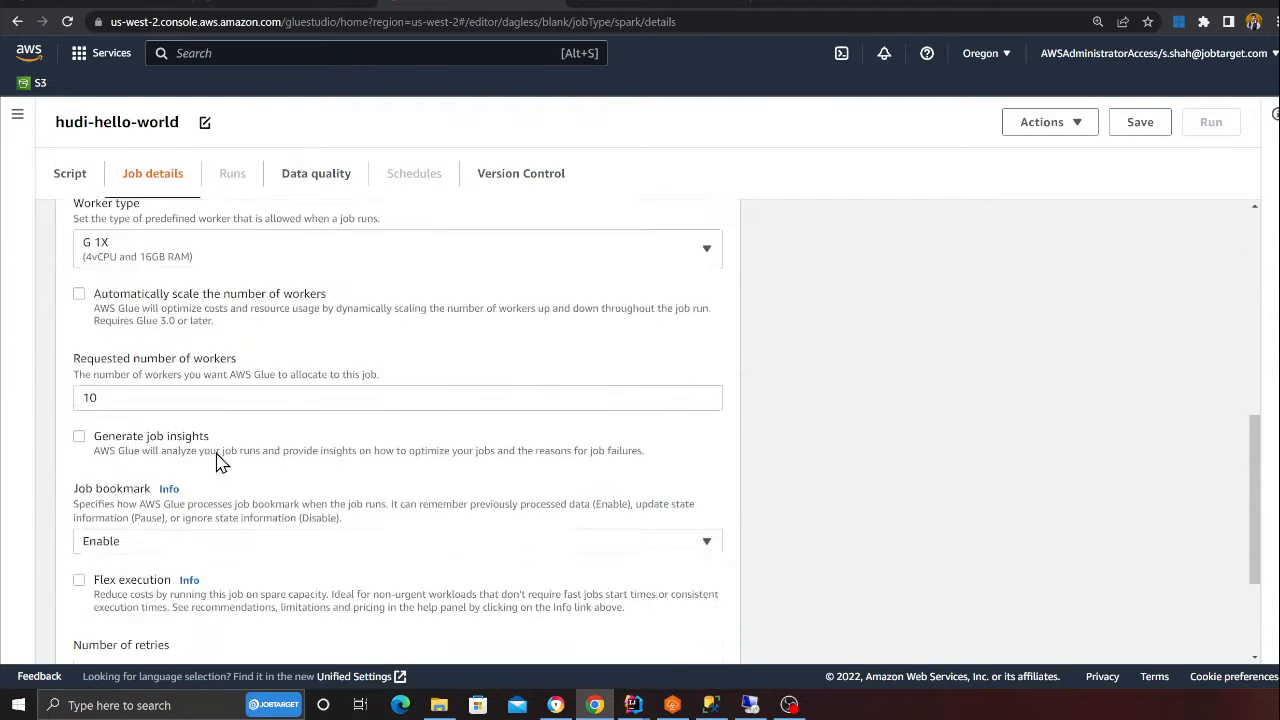
scroll("up", 3)
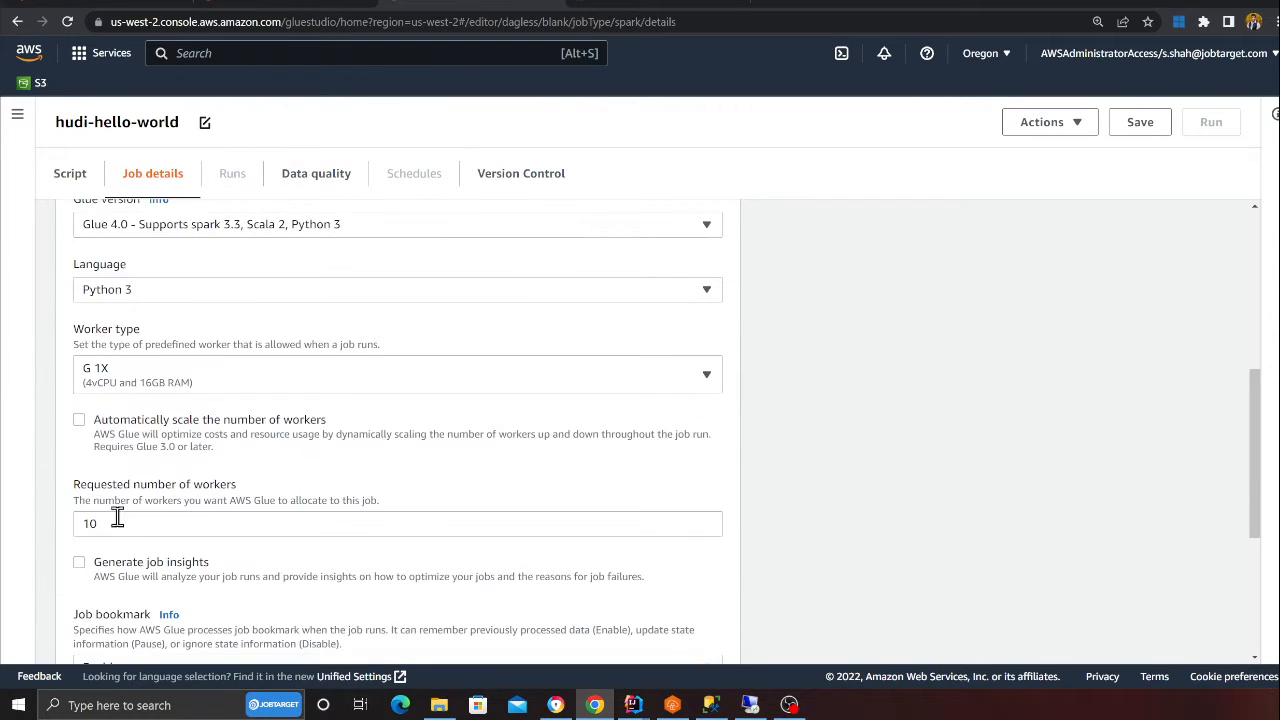
scroll("down", 3)
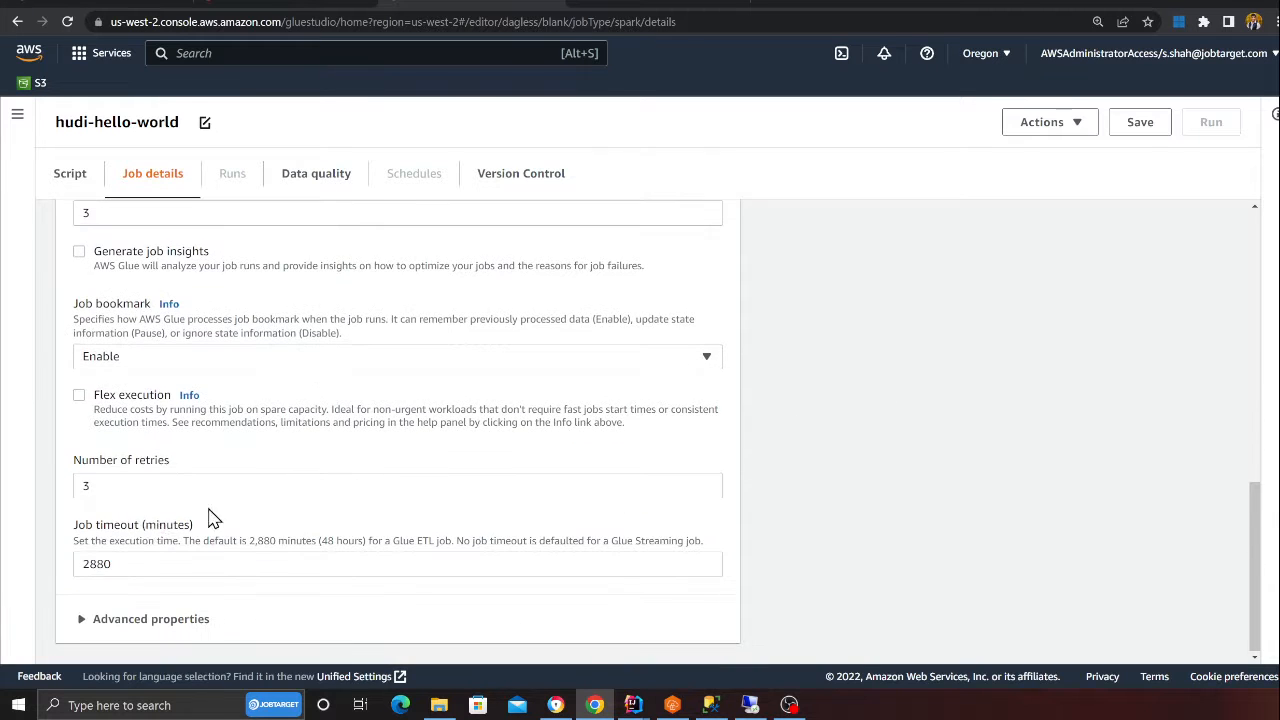
type("0")
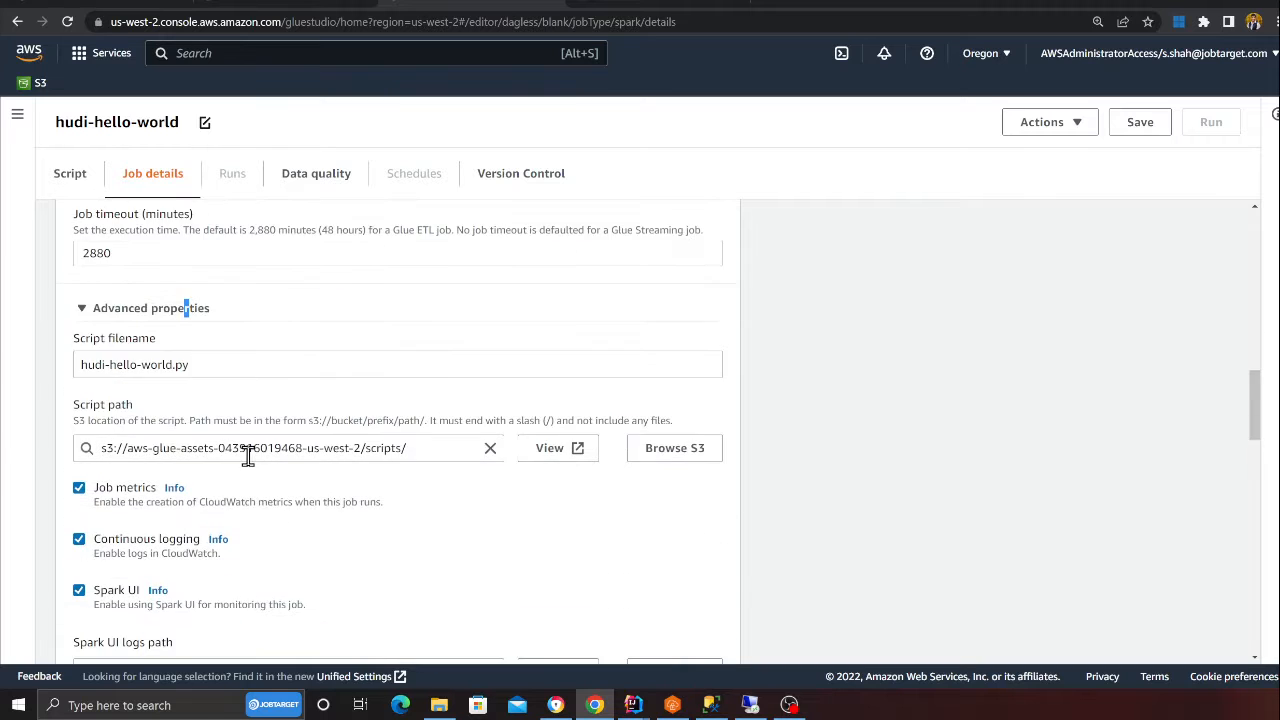
scroll("down", 3)
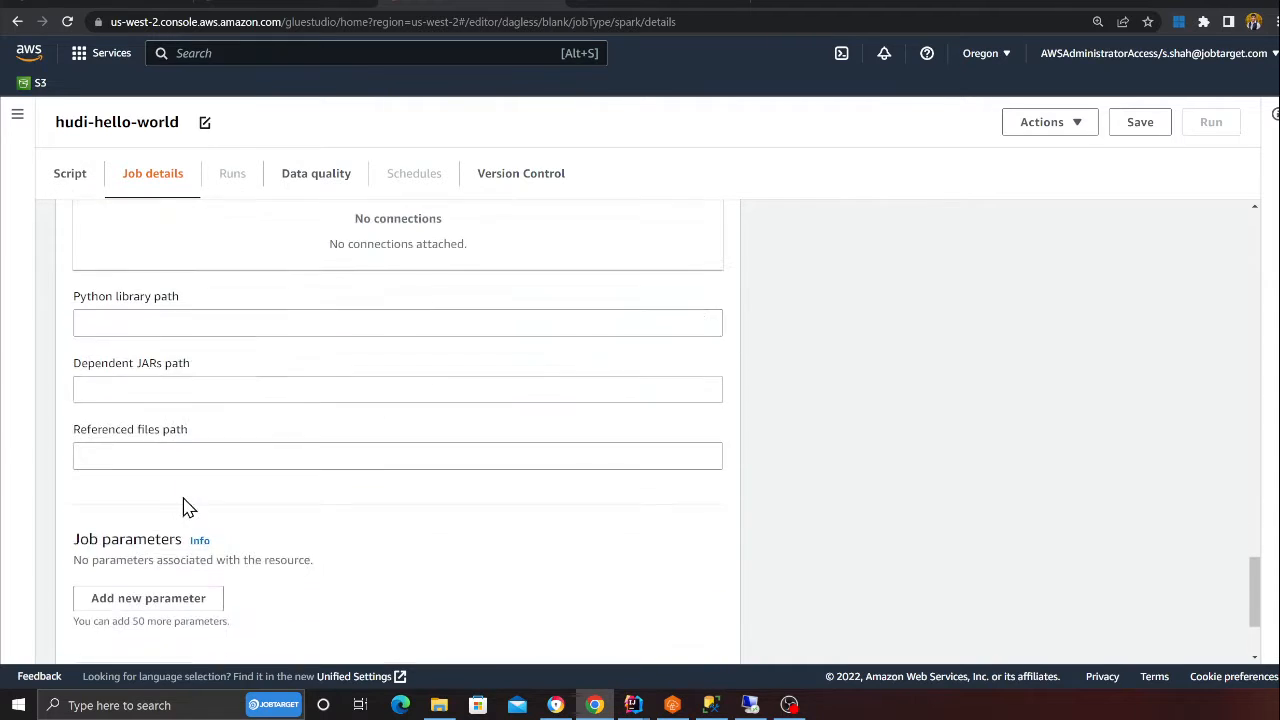
left_click(148, 598)
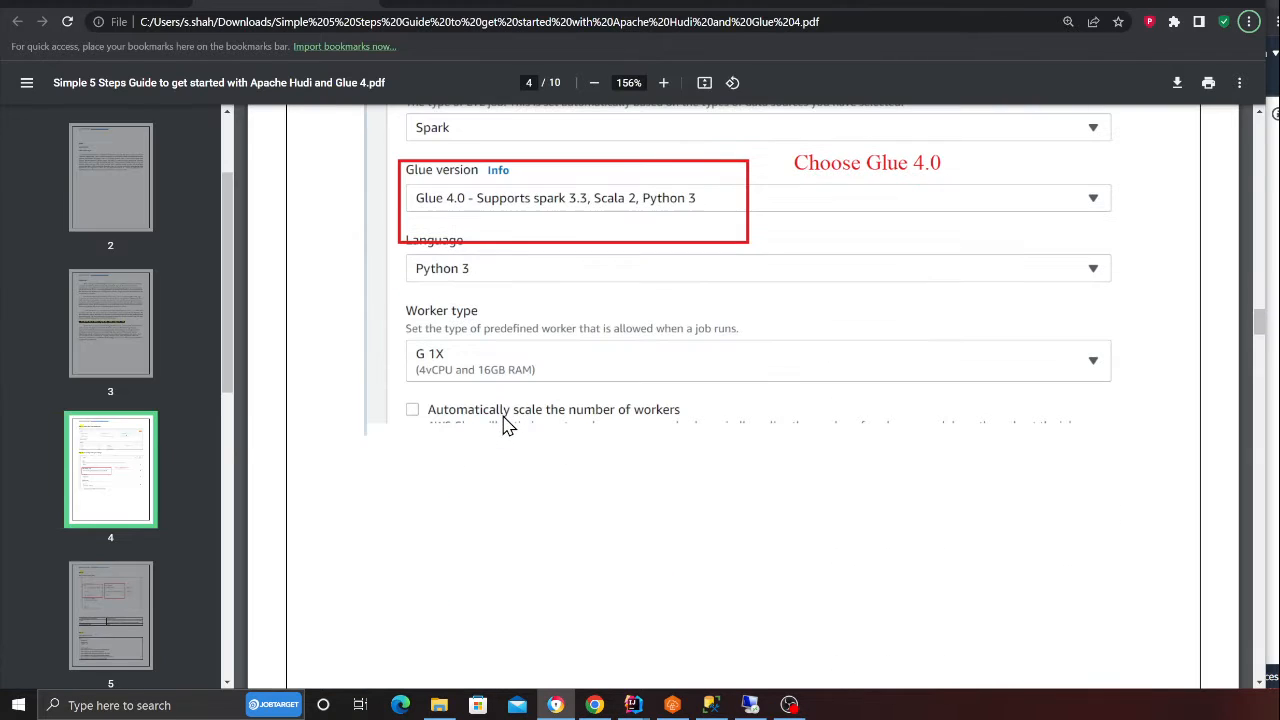
Step: Scroll the guide PDF down to the Step 3 job parameters
scroll("down", 3)
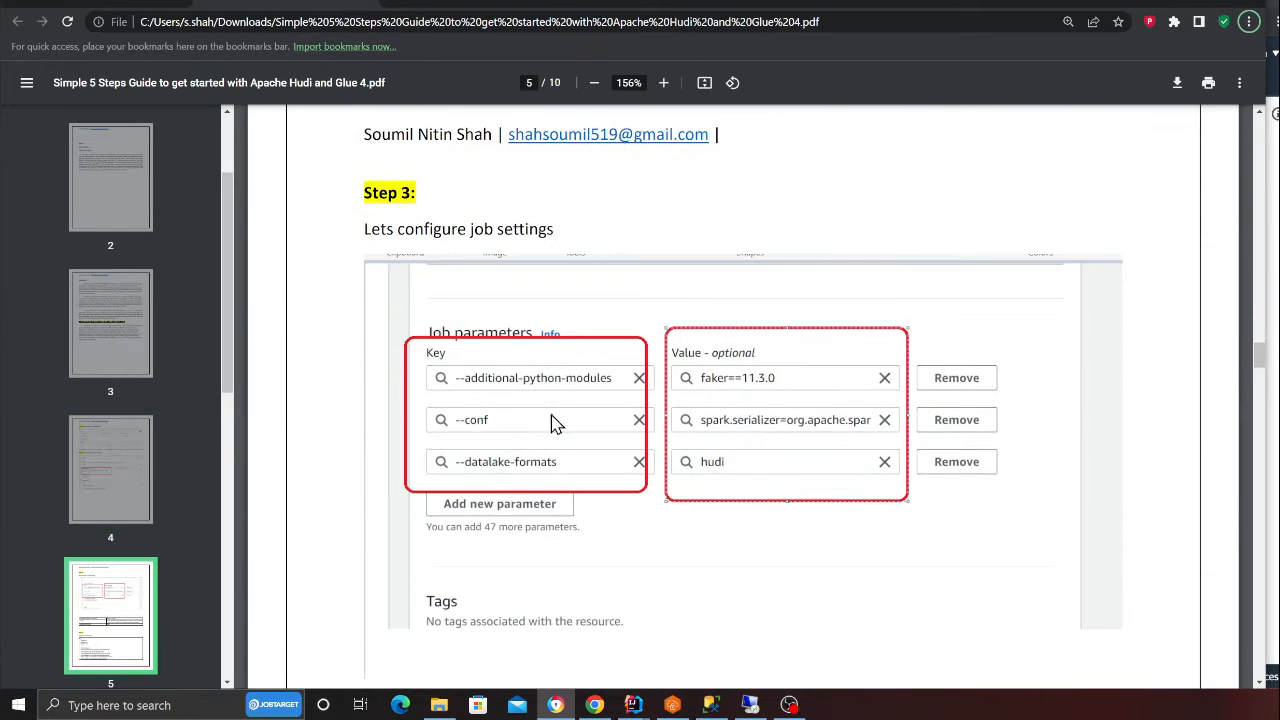
scroll("down", 3)
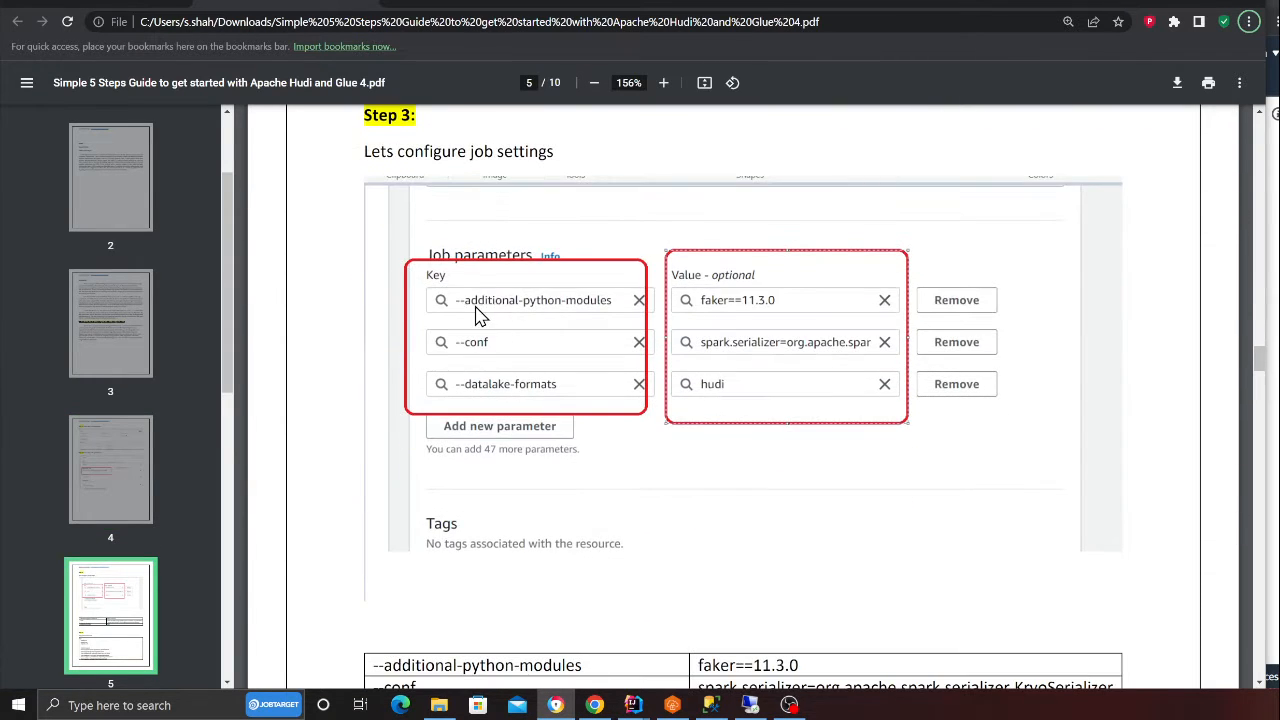
scroll("down", 3)
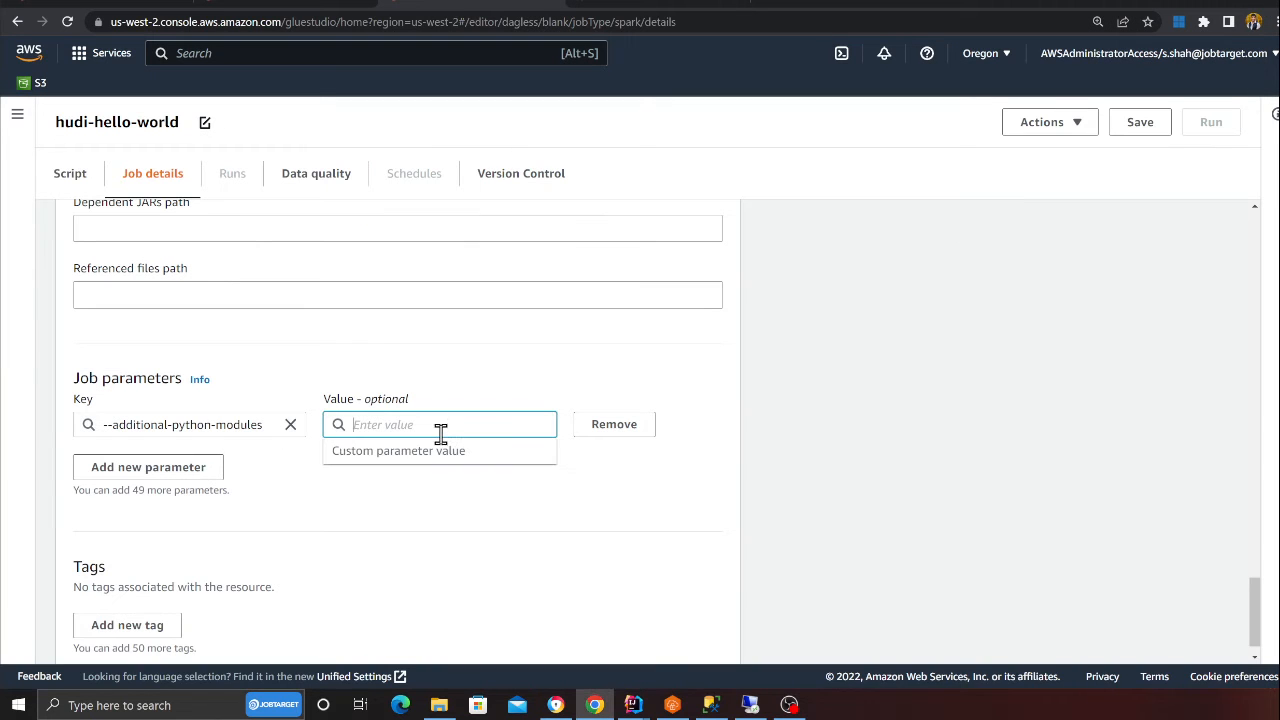
Step: Enter faker==11.3.0 for --additional-python-modules and add the --datalake-formats key copied from the guide
type("faker==11.3.0")
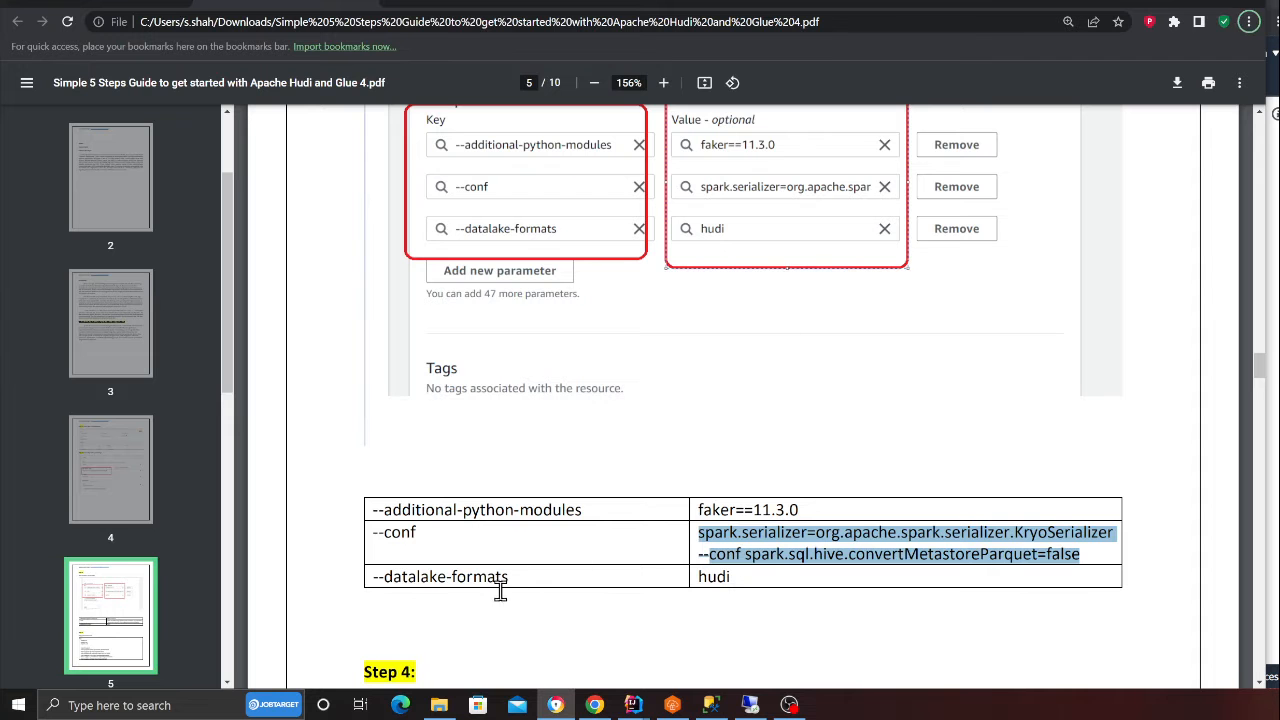
double_click(440, 576)
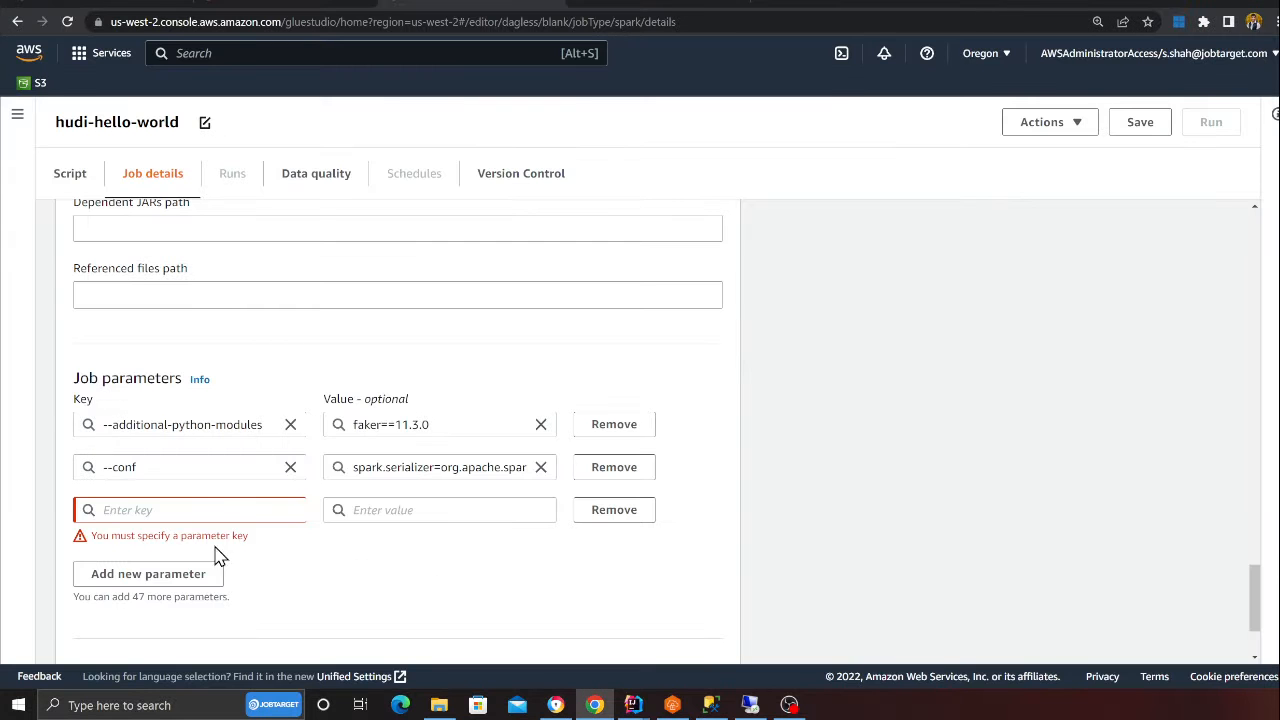
type("--datalake-formats")
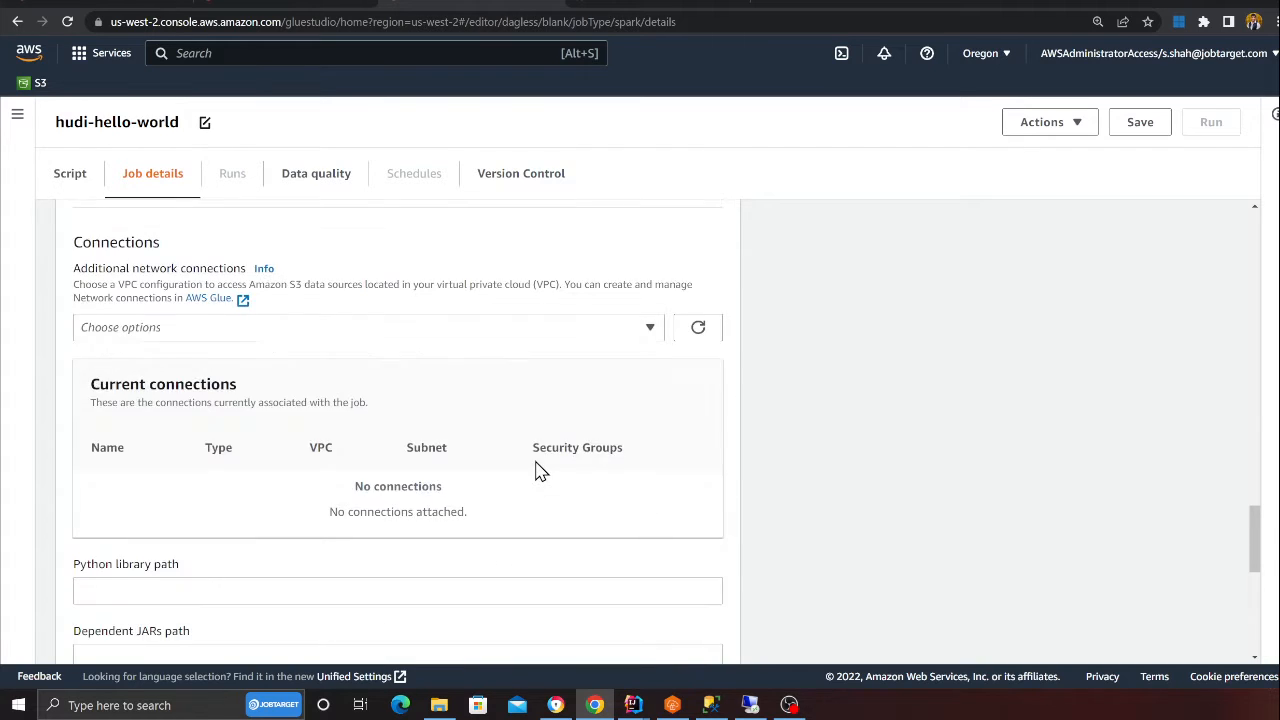
scroll("up", 3)
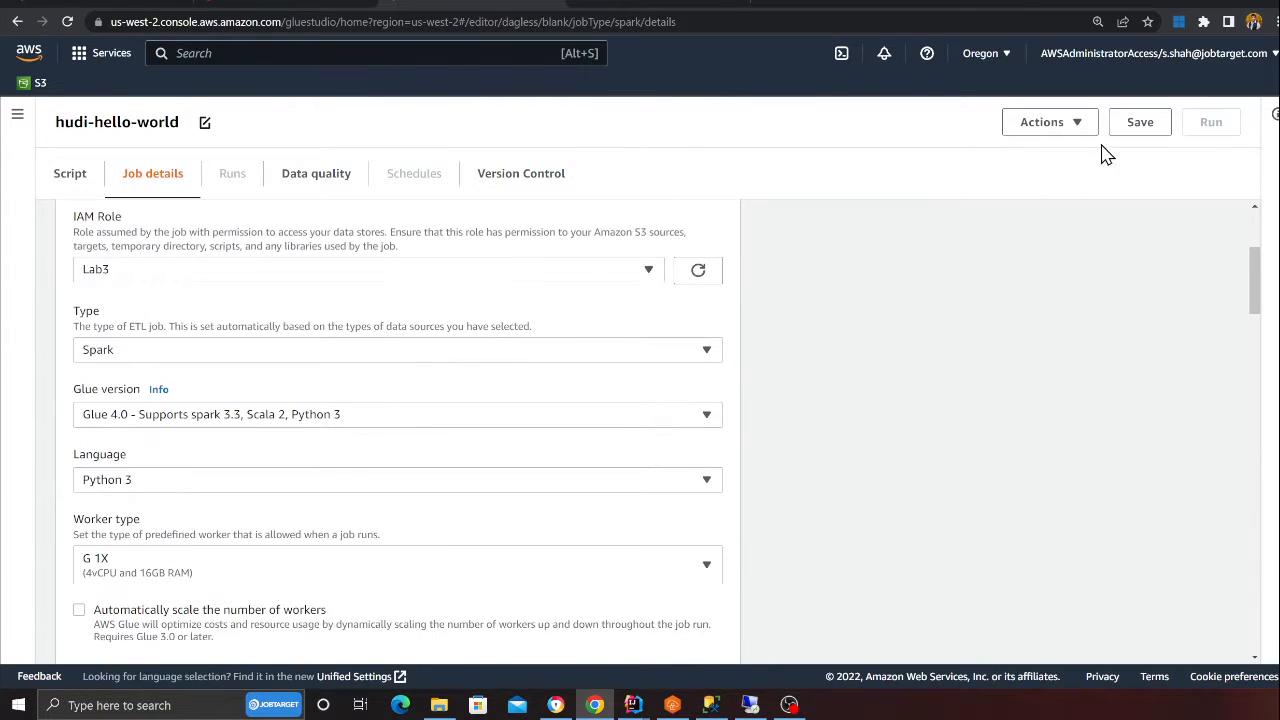
Step: Save the hudi-hello-world job and switch over to the GitHub Hudi script
left_click(1140, 122)
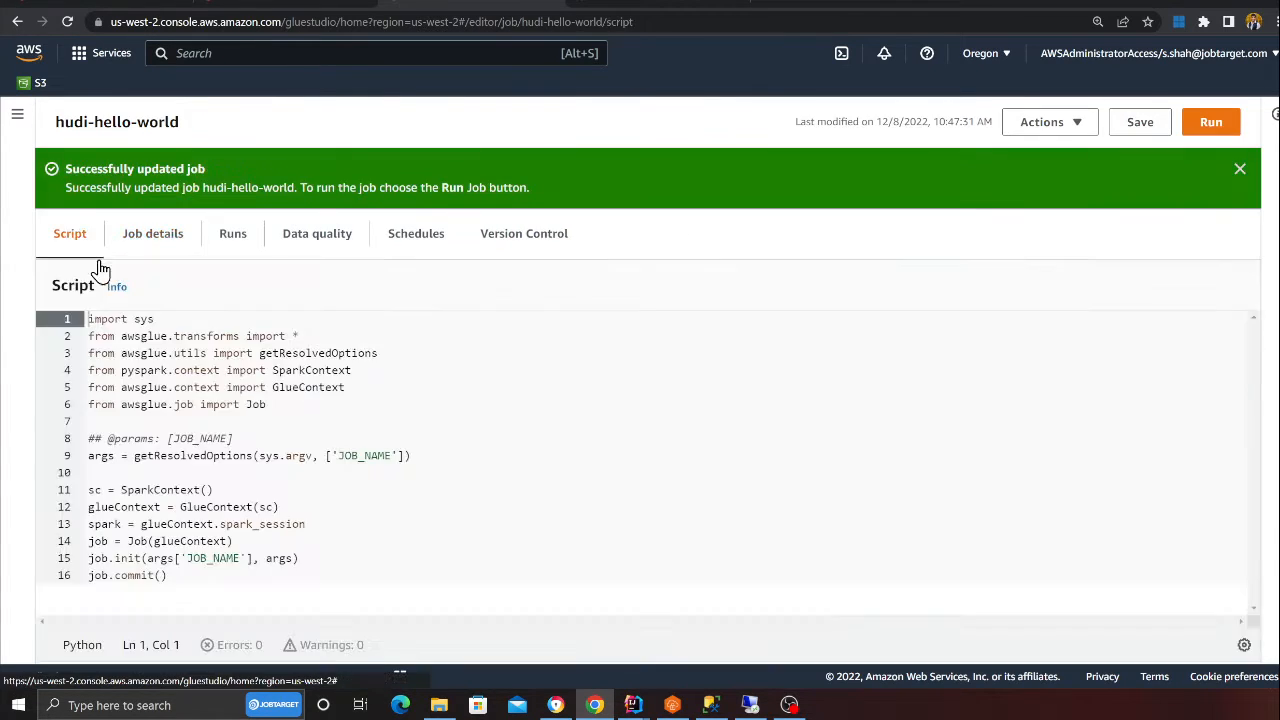
key("alt+tab")
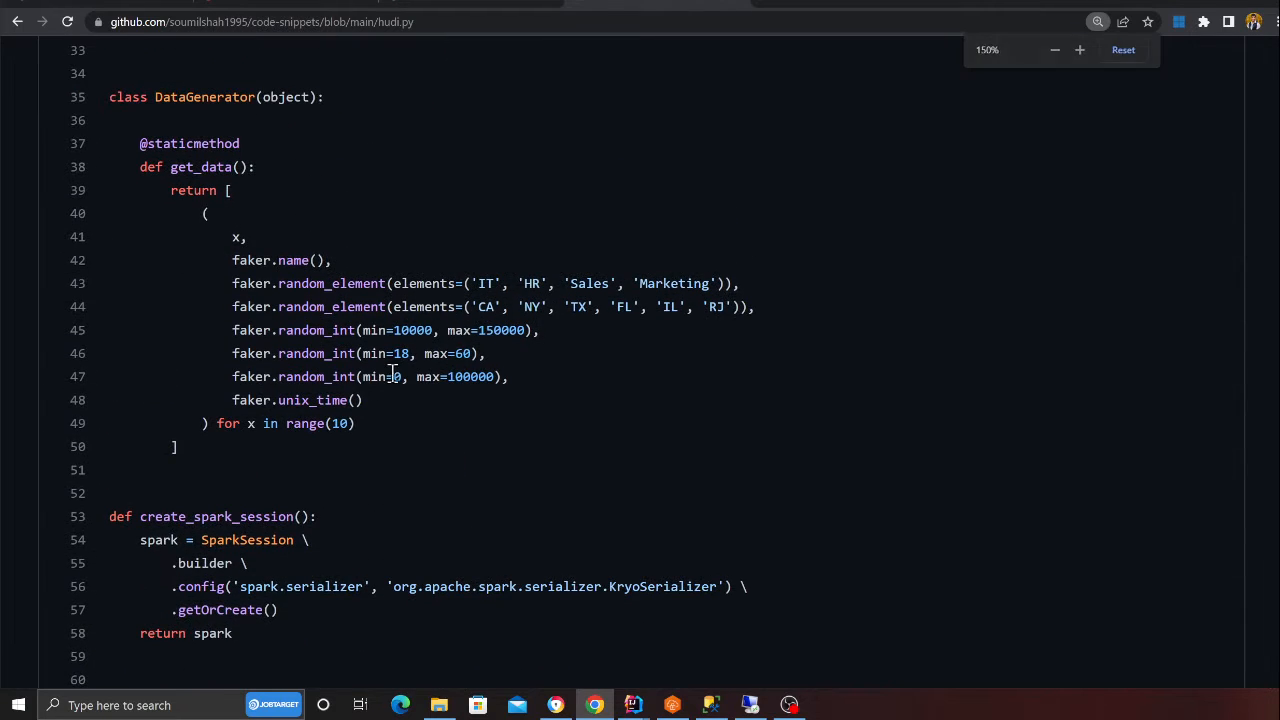
scroll("down", 3)
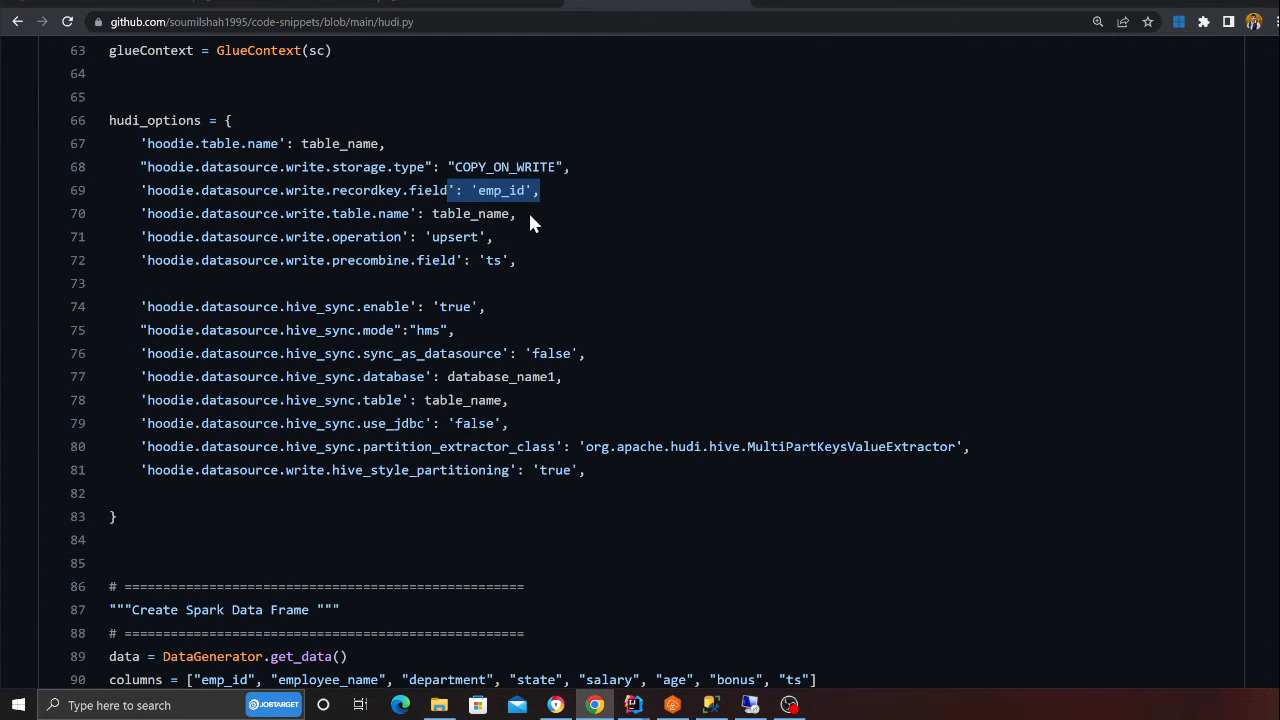
double_click(500, 190)
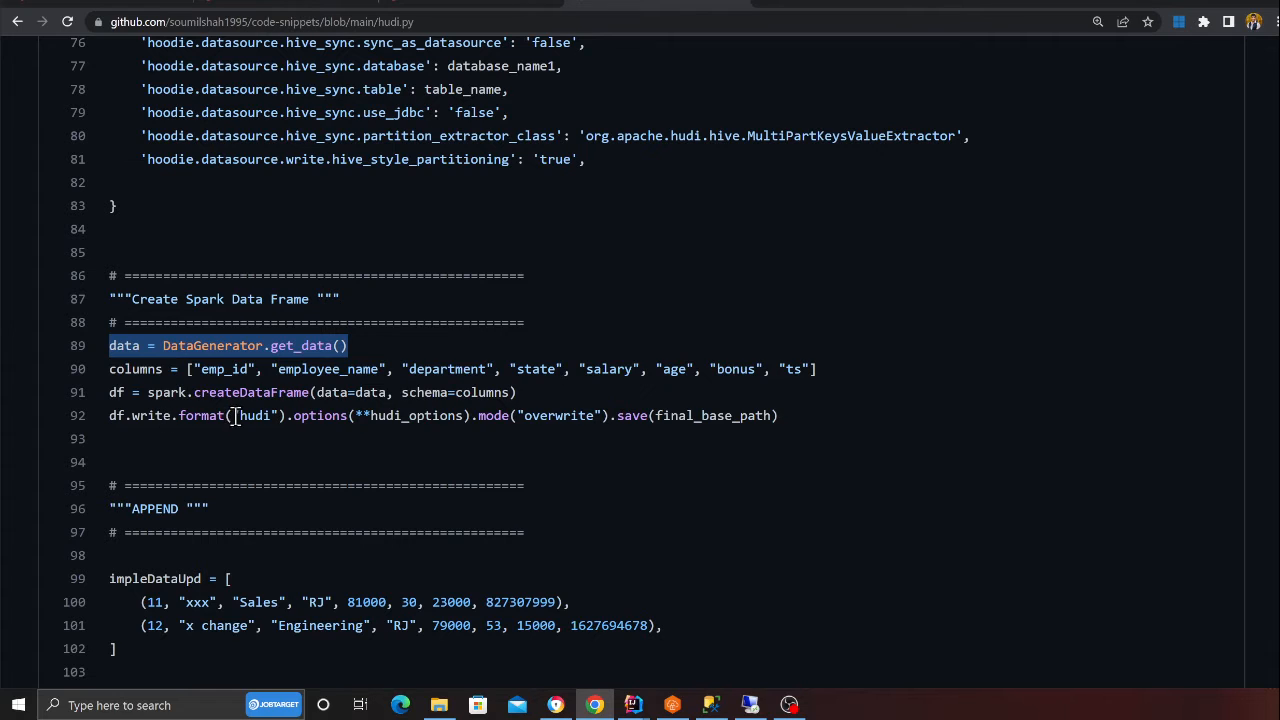
double_click(200, 414)
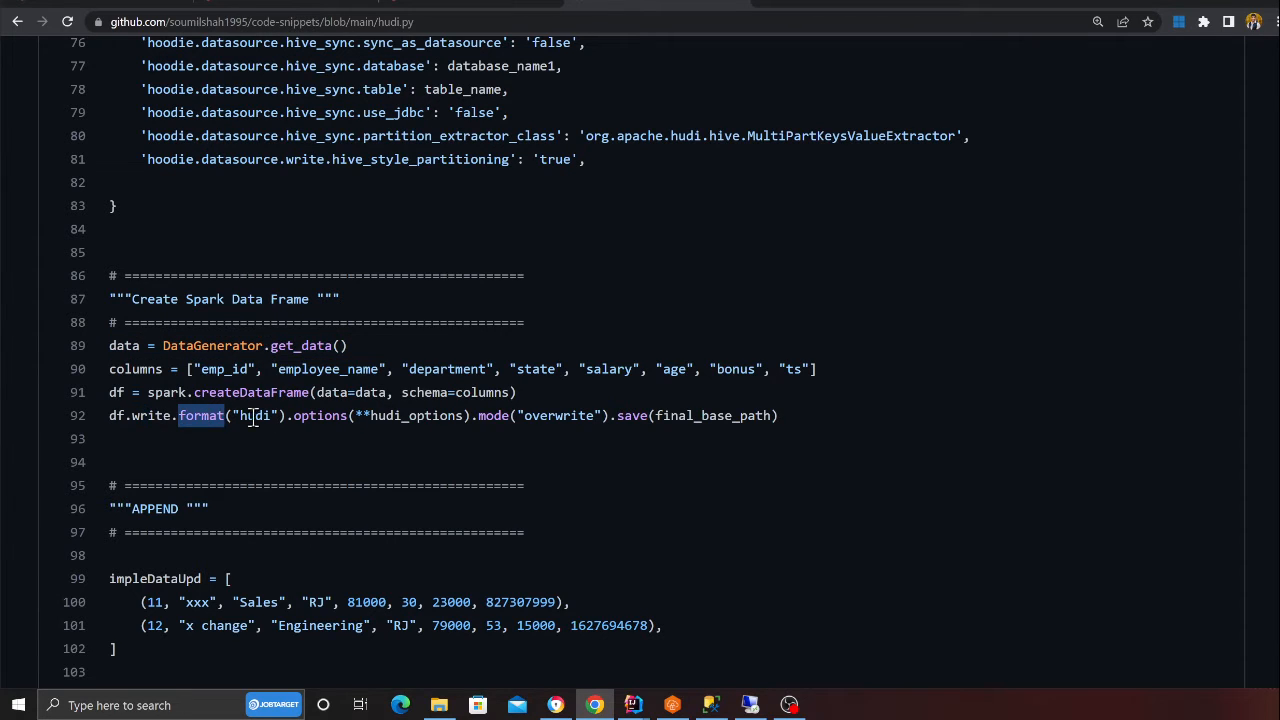
double_click(256, 414)
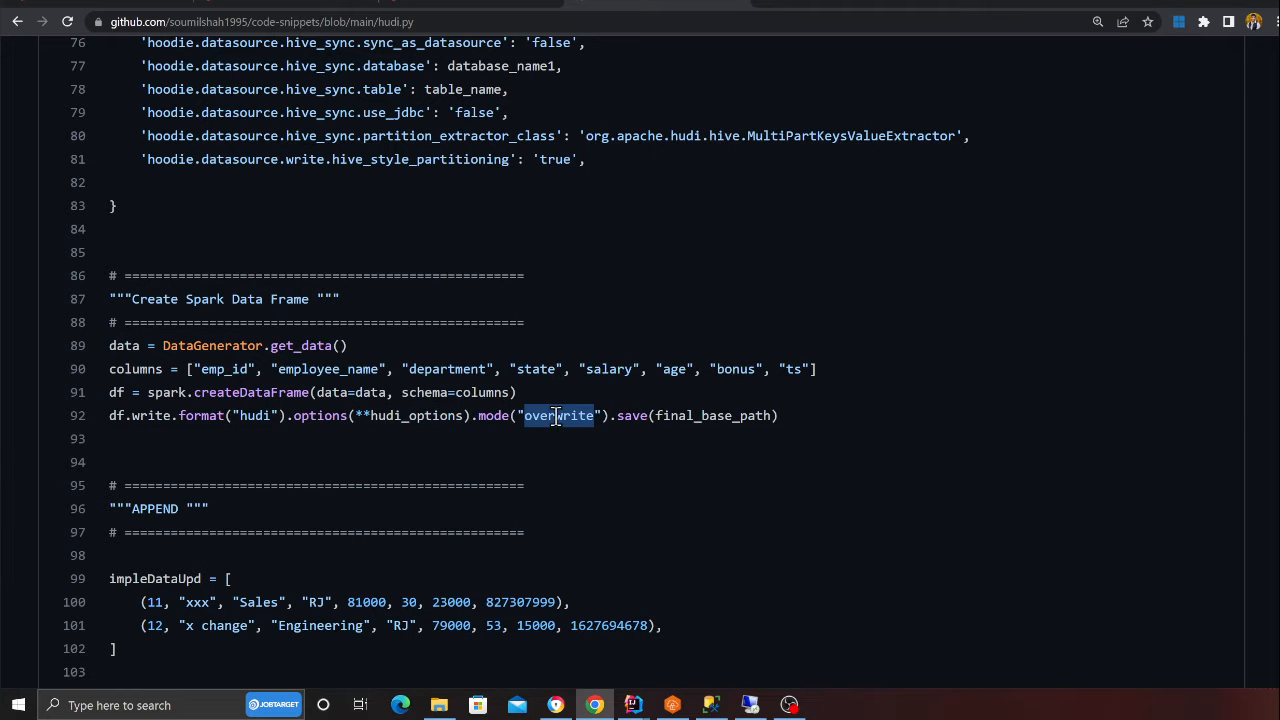
triple_click(450, 414)
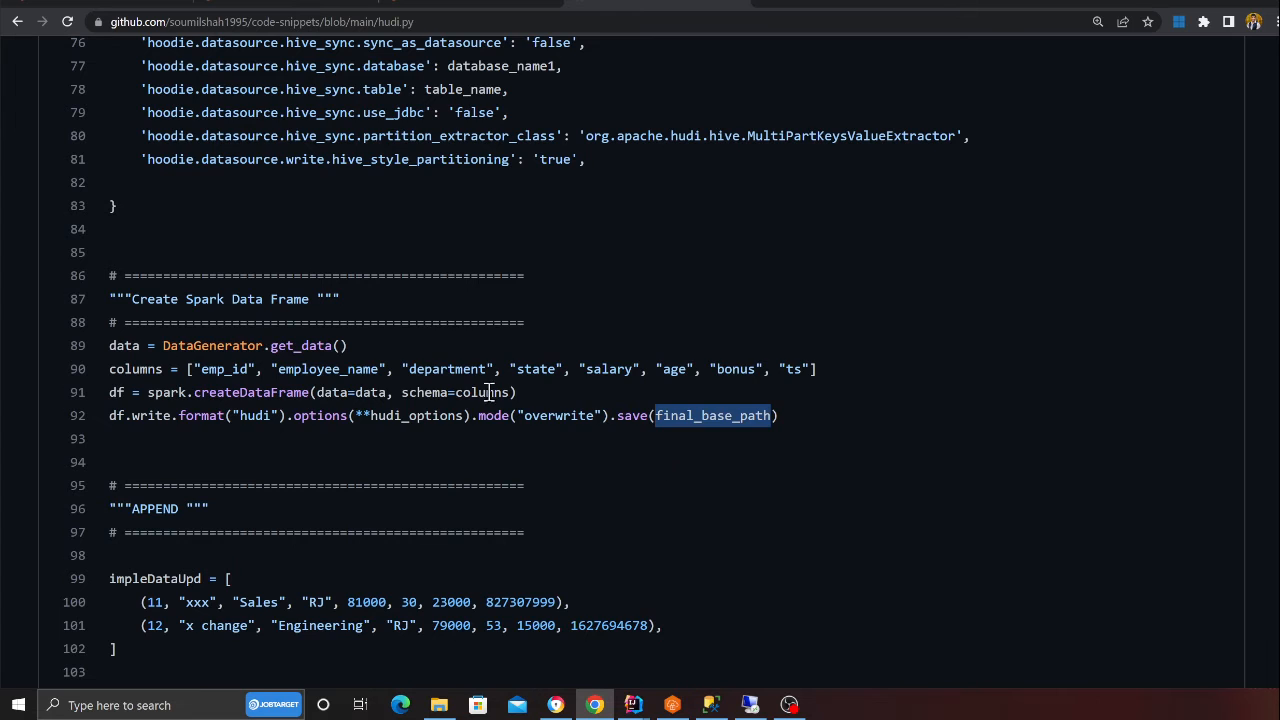
scroll("up", 3)
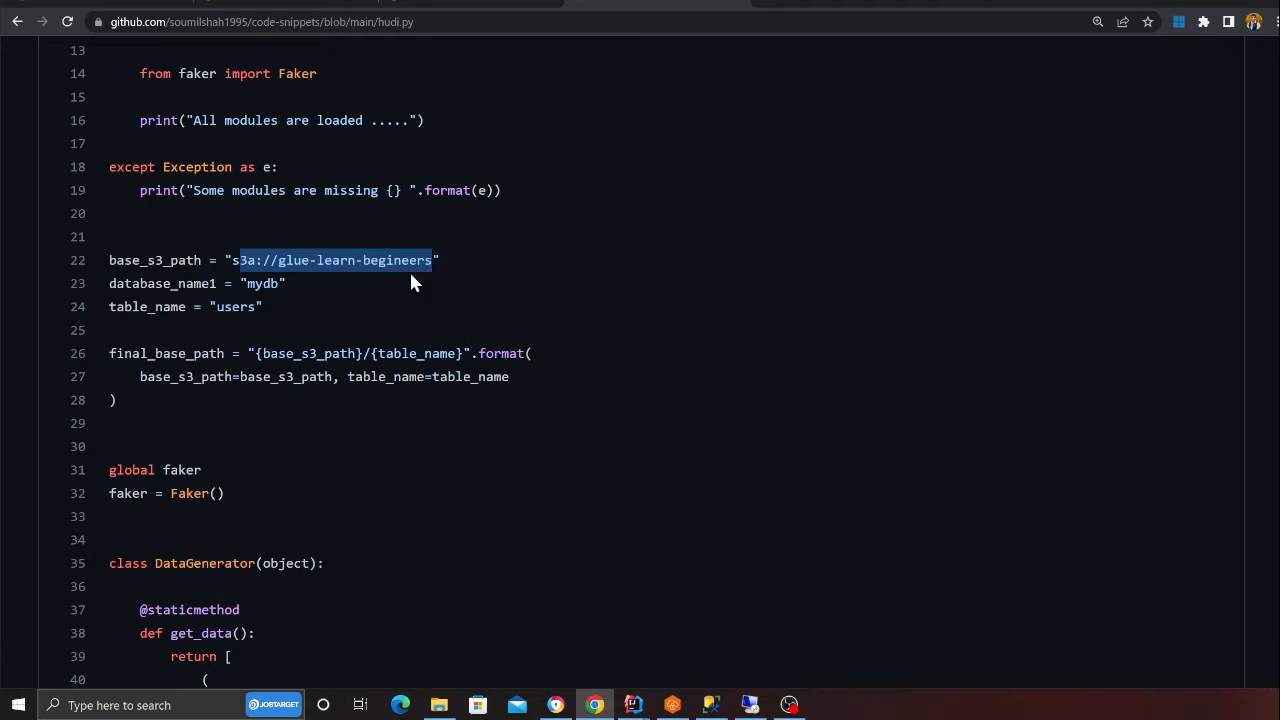
scroll("down", 3)
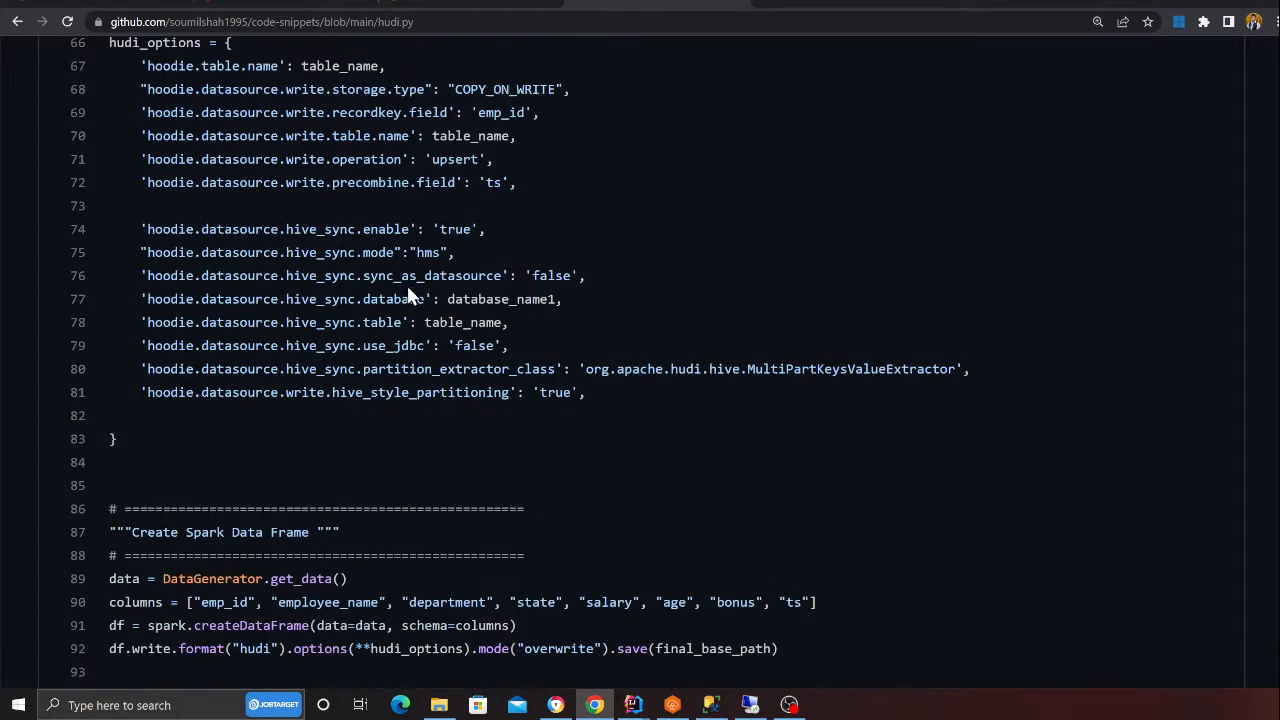
scroll("down", 3)
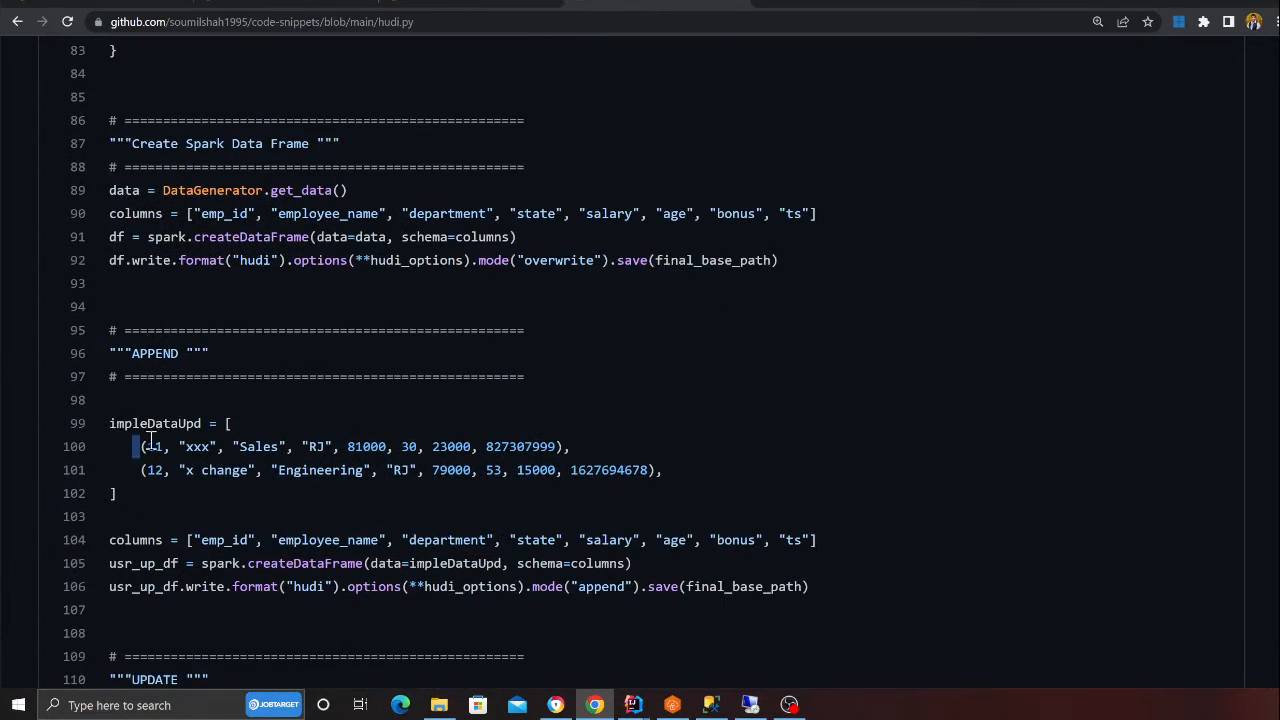
left_click_drag(138, 446, 660, 470)
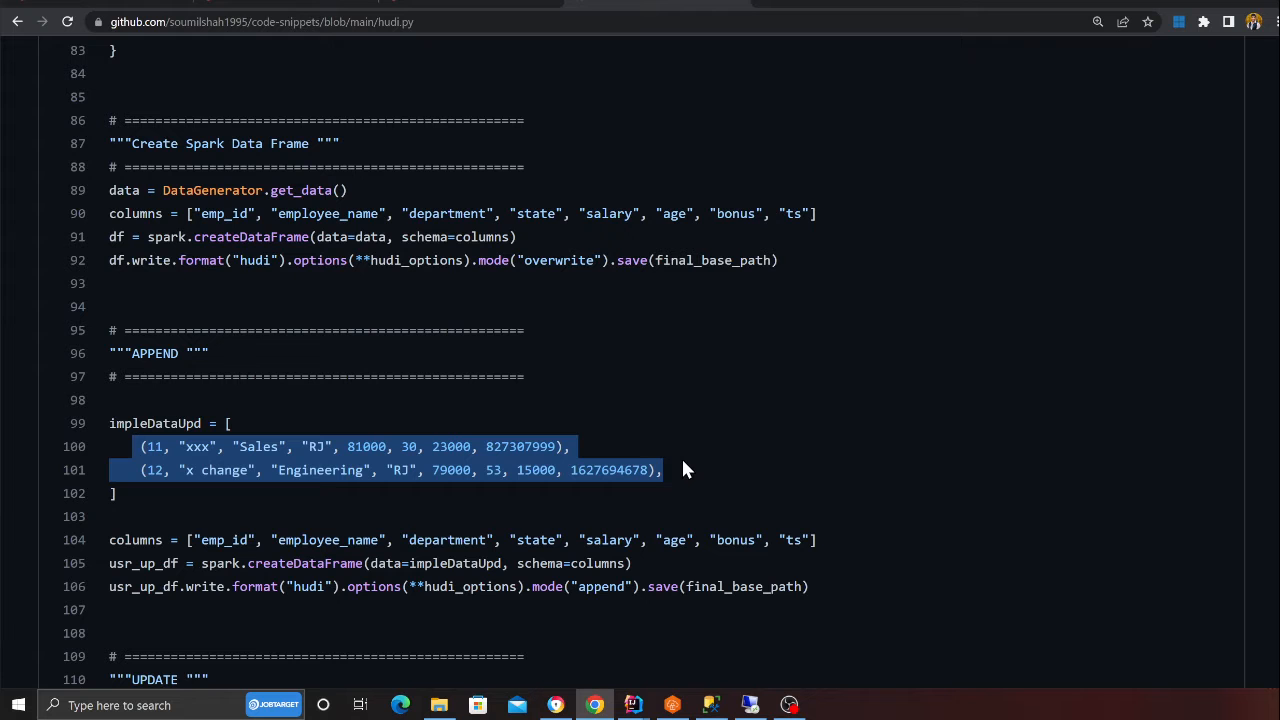
scroll("down", 3)
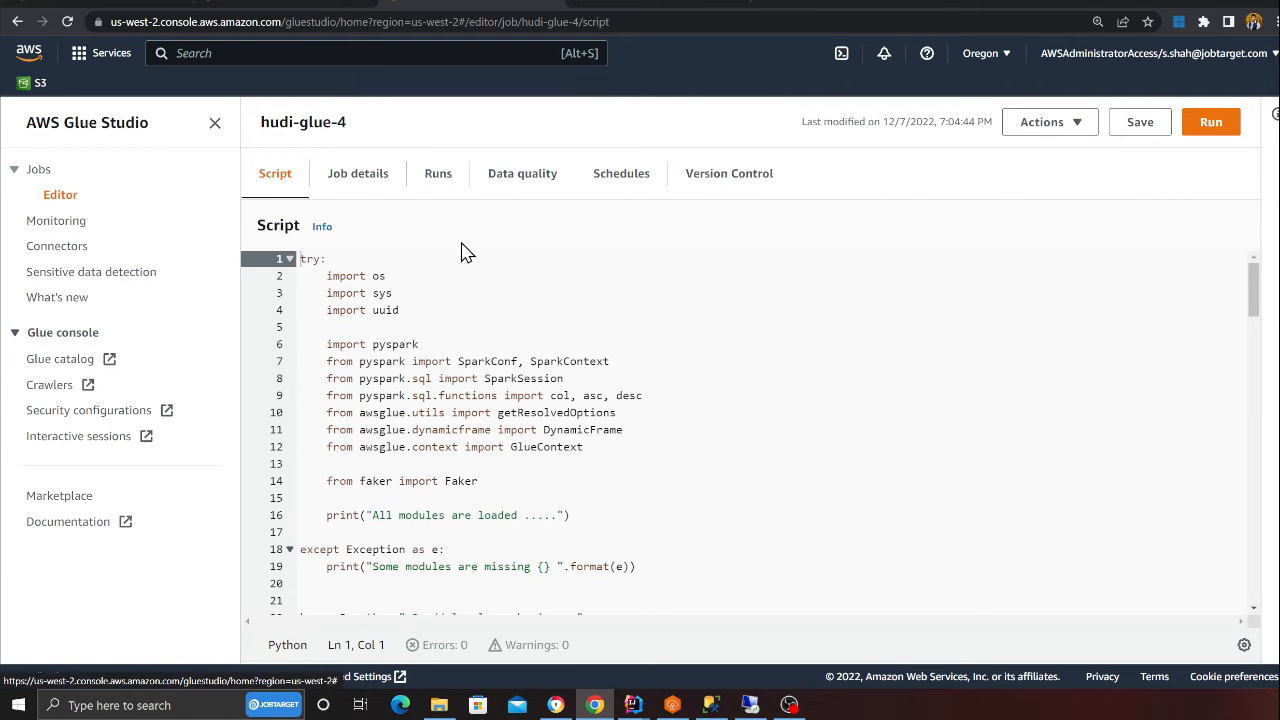
Step: View the hudi-glue-4 run history, search the console for athena, dismiss it and search glue instead
left_click(438, 172)
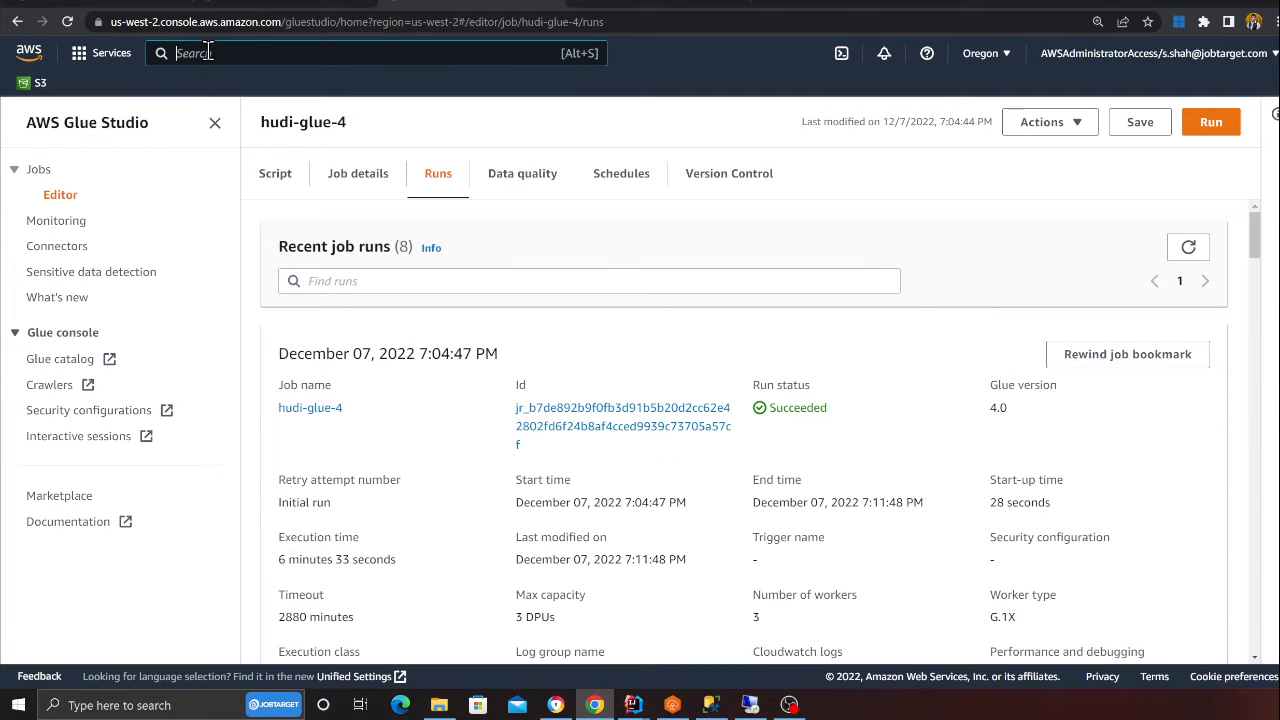
type("athena")
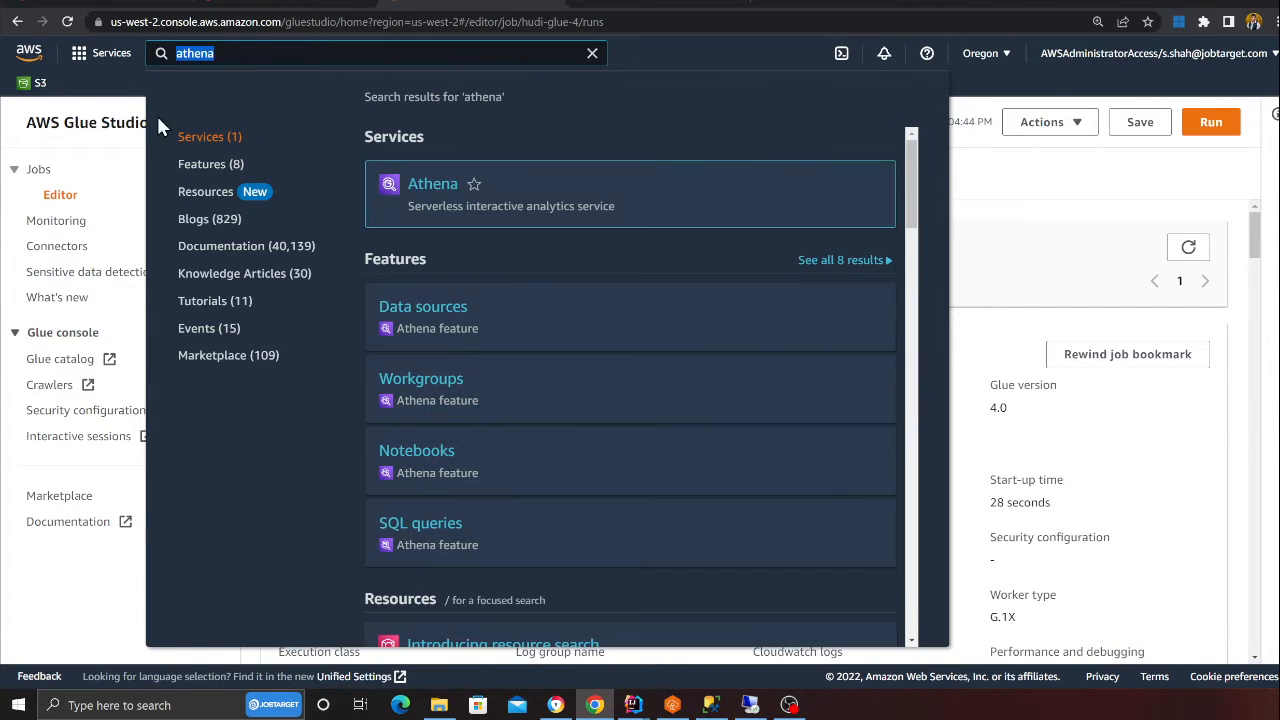
left_click(592, 52)
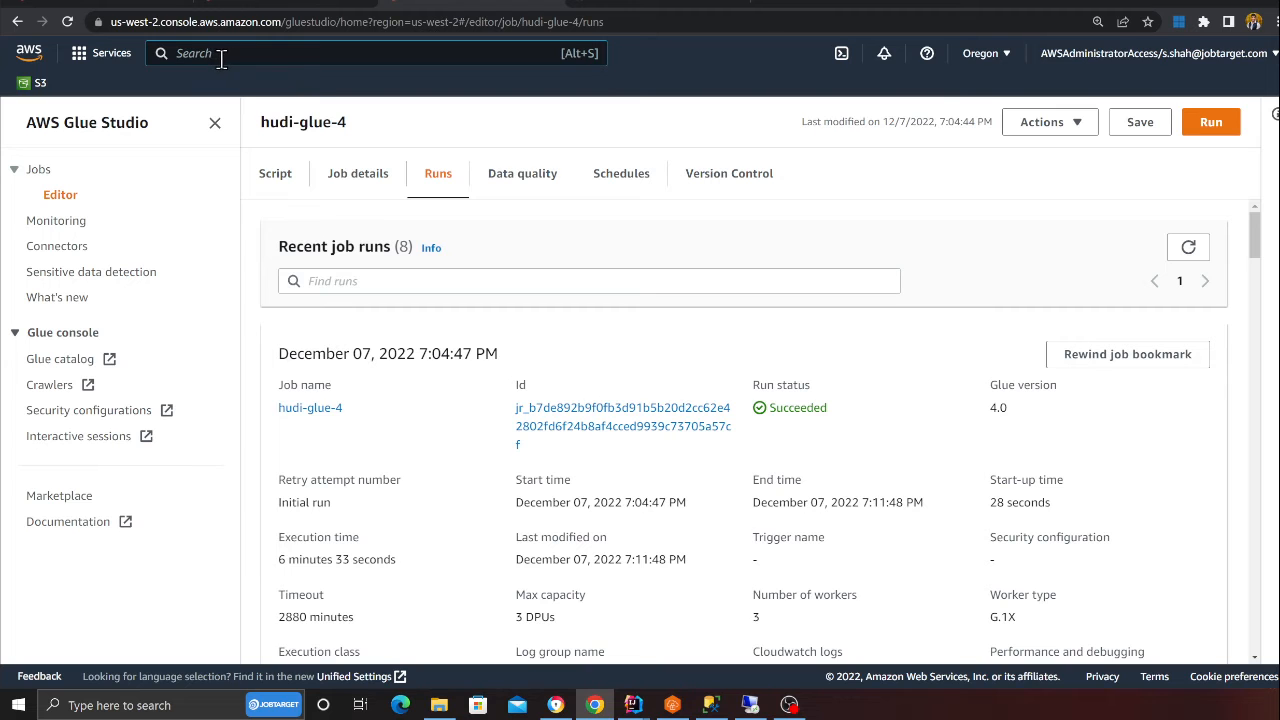
type("glue")
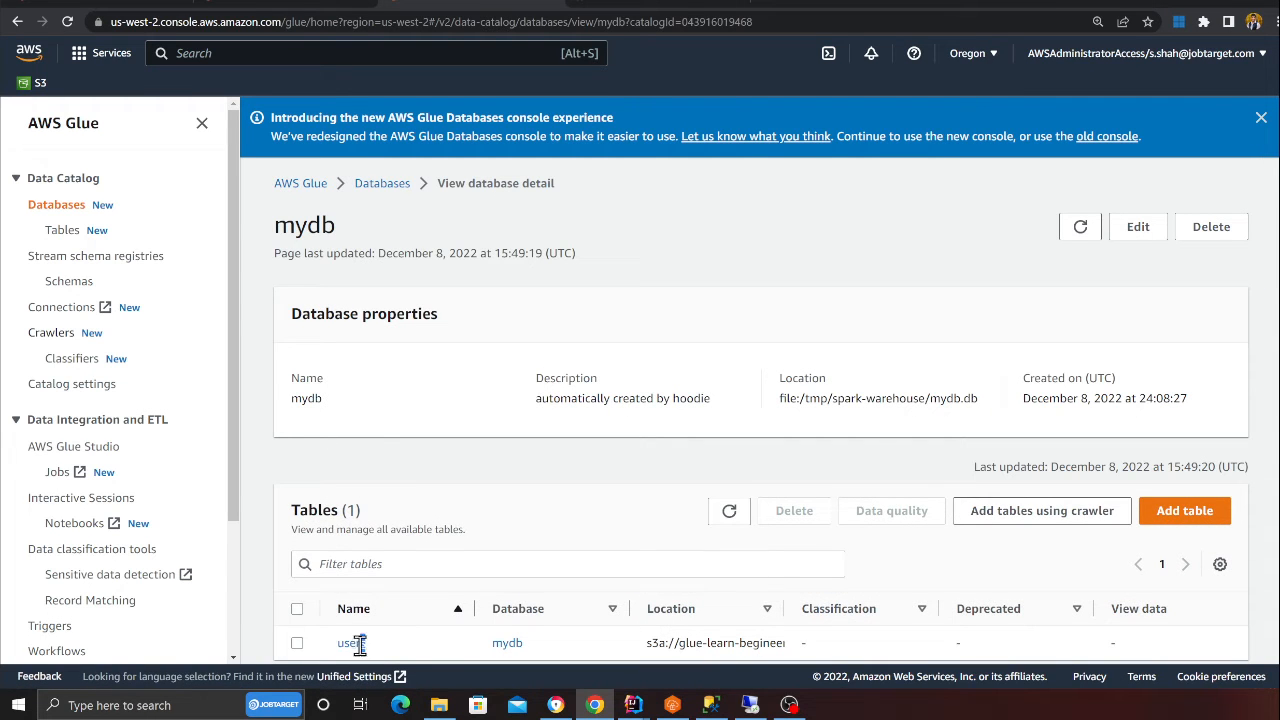
Step: Search the console for athena and open the Athena service on the mydb catalog
type("a")
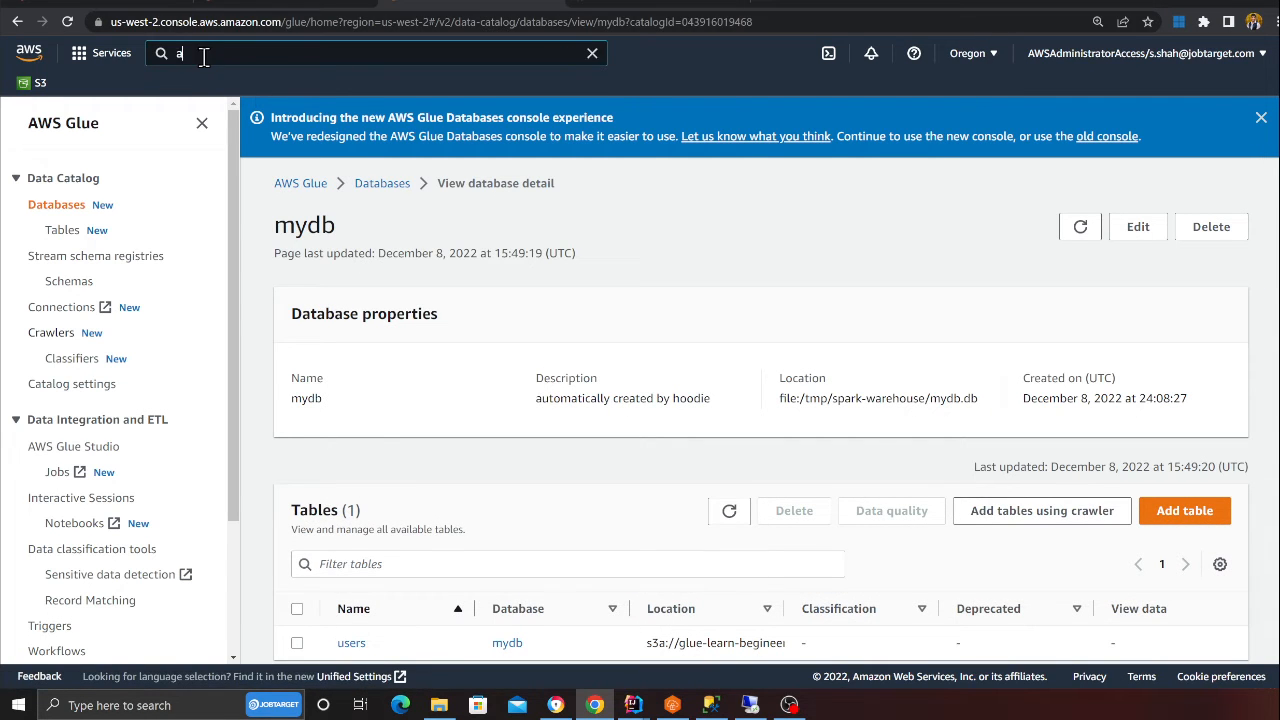
type("thena")
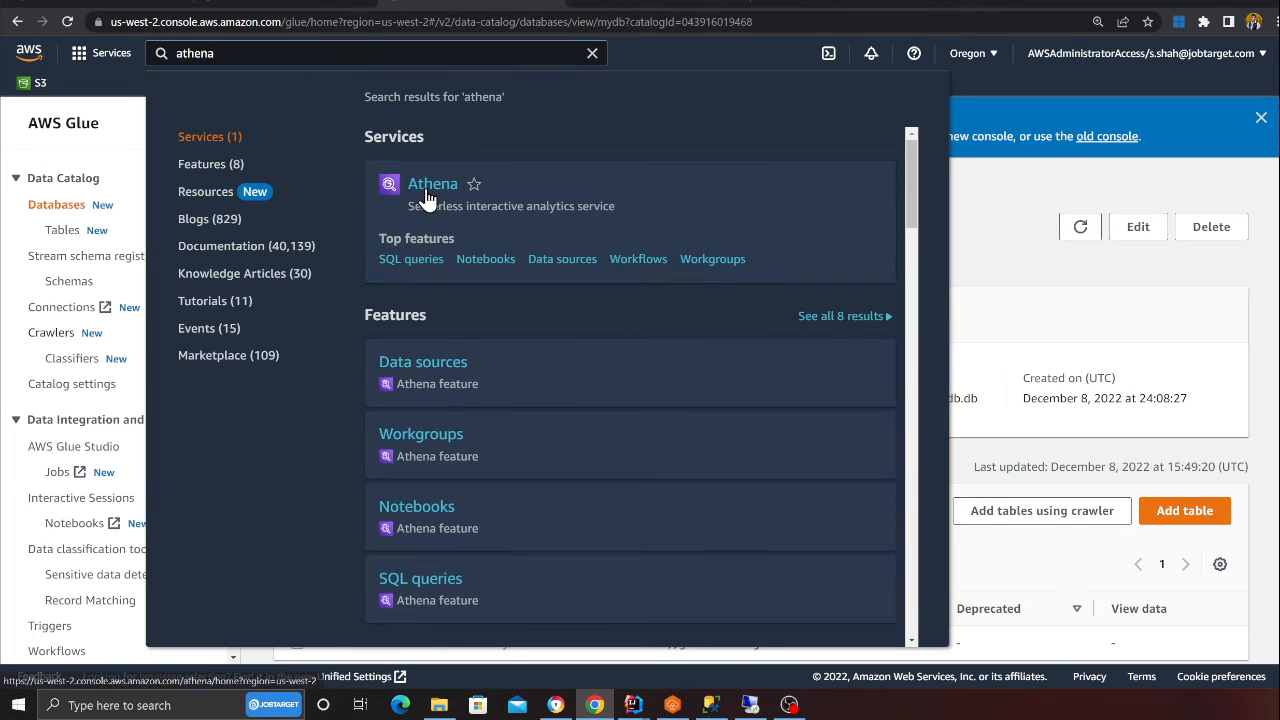
left_click(432, 184)
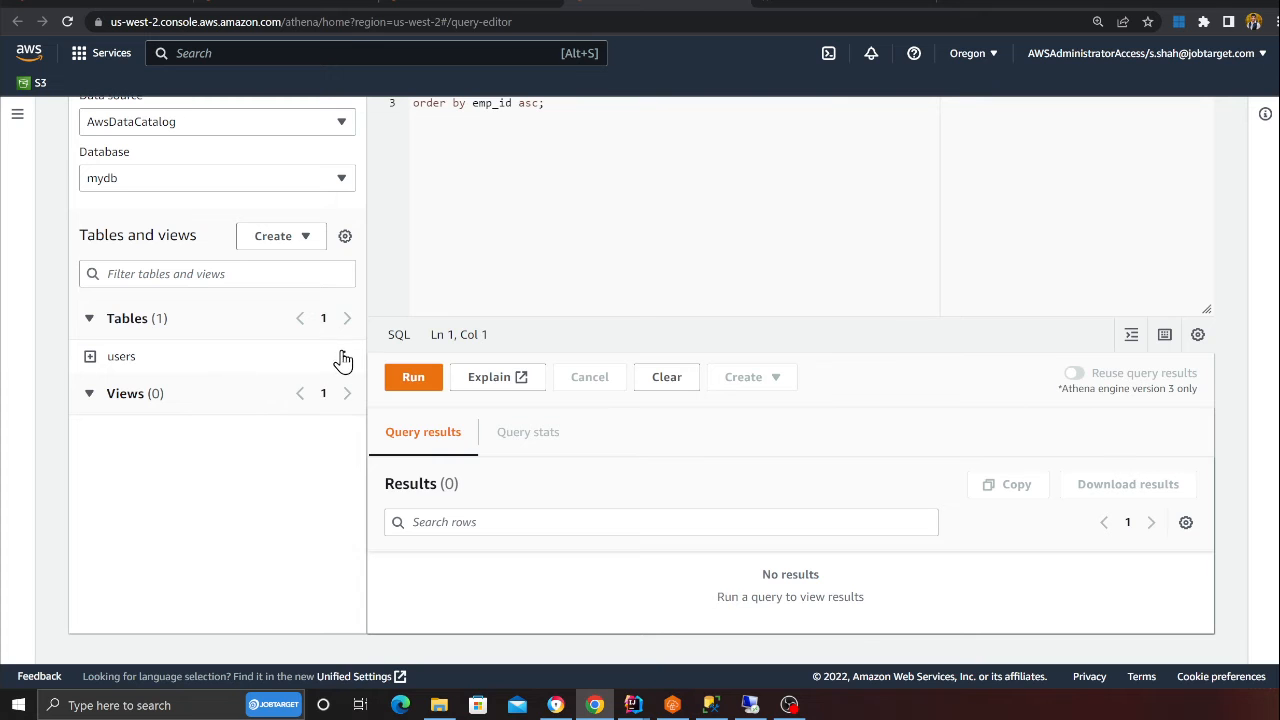
Step: Preview ten rows of mydb.users and highlight record 3's updated name 'this is update on data lake'
left_click(412, 376)
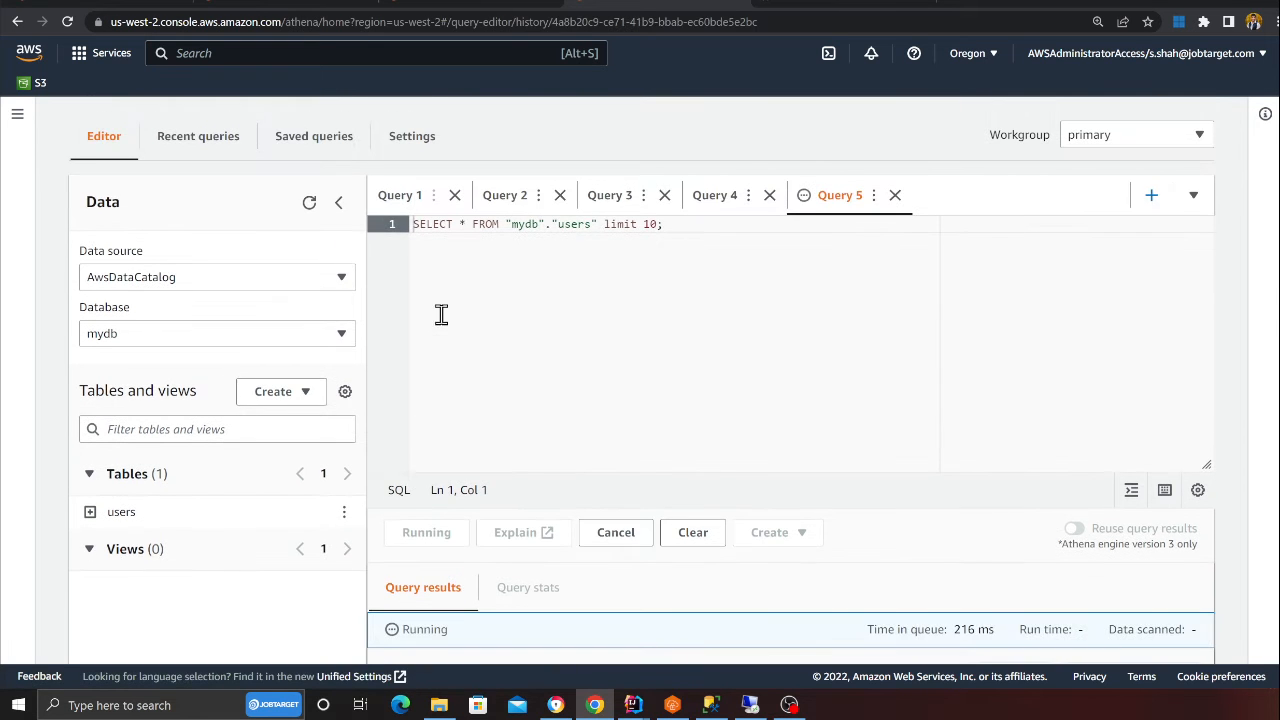
scroll("down", 3)
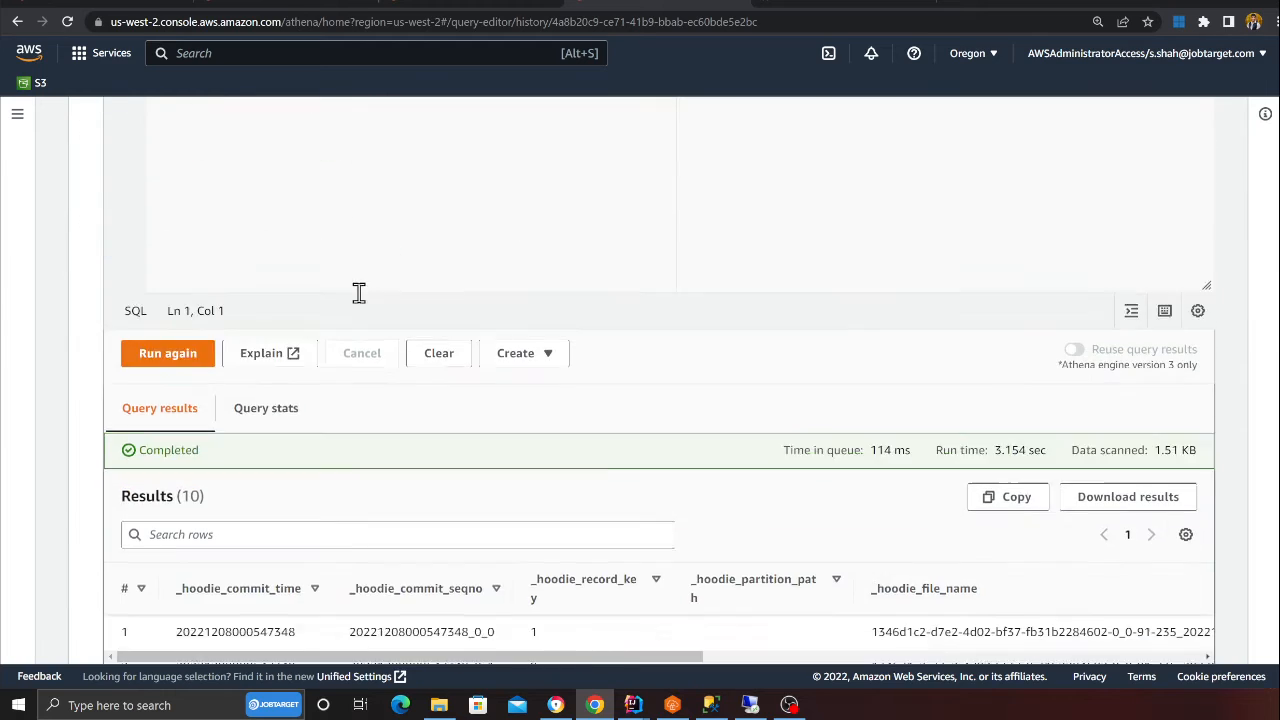
scroll("down", 3)
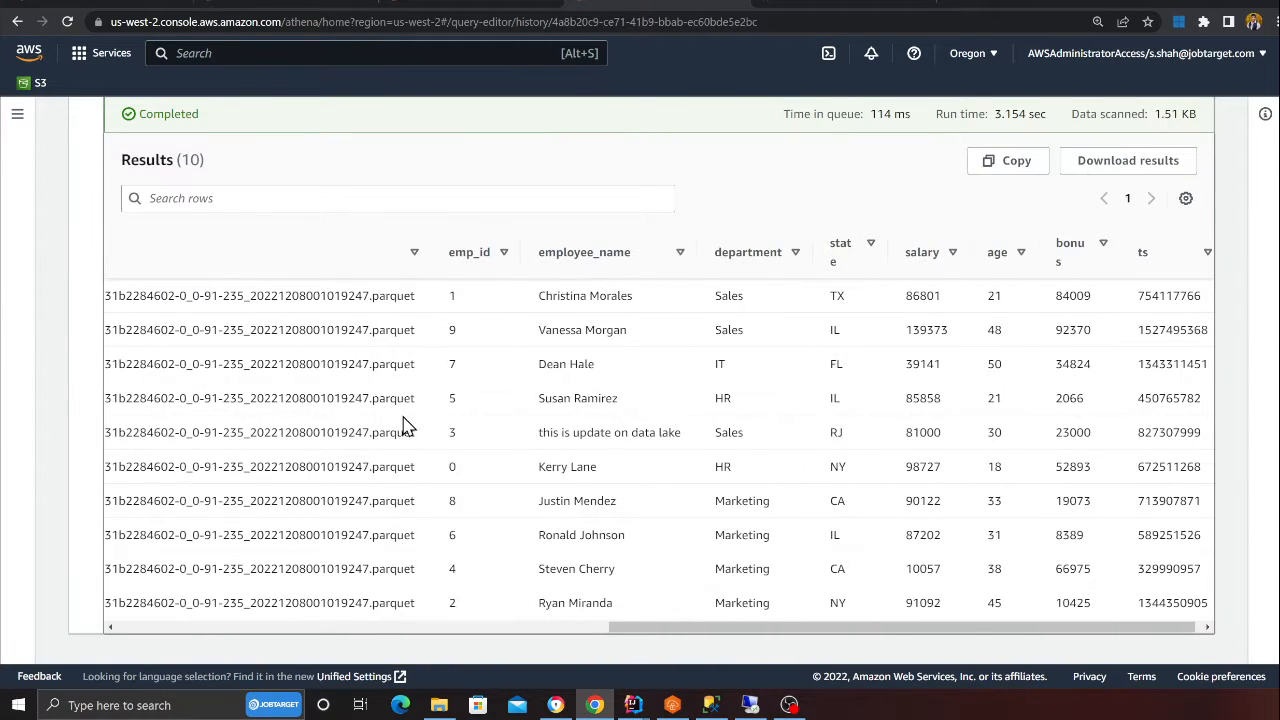
mouse_move(472, 412)
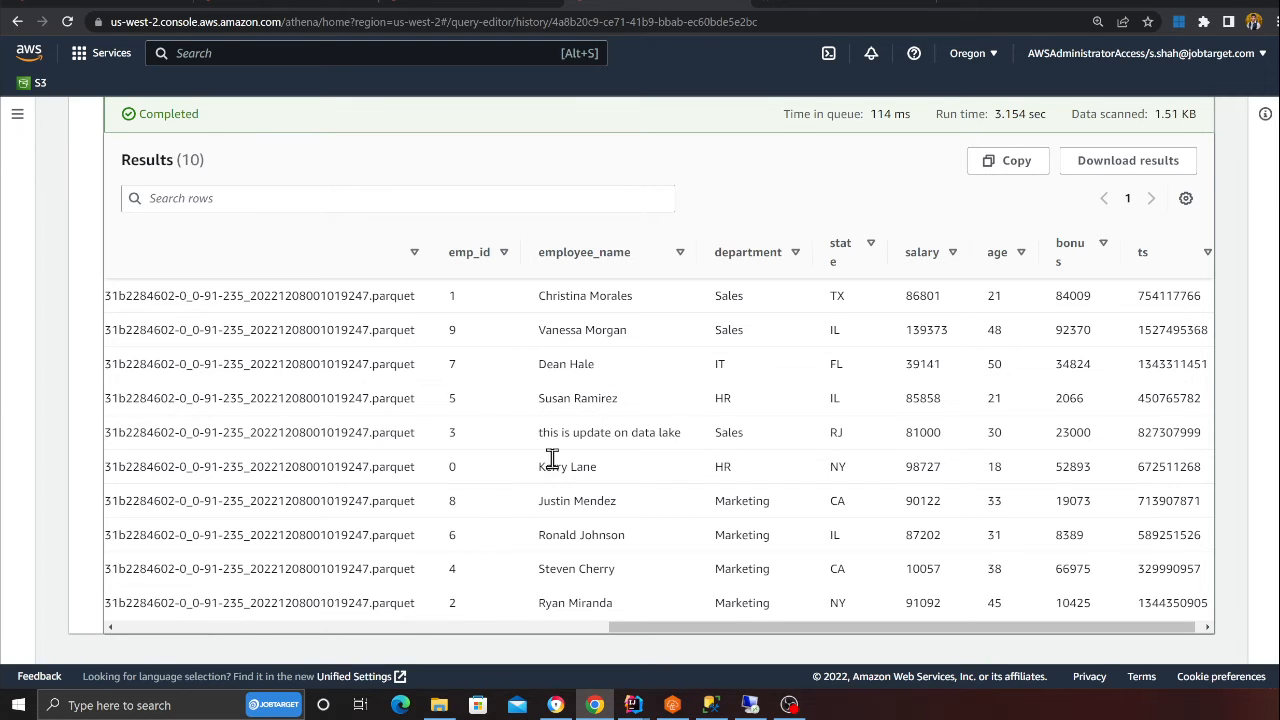
double_click(596, 432)
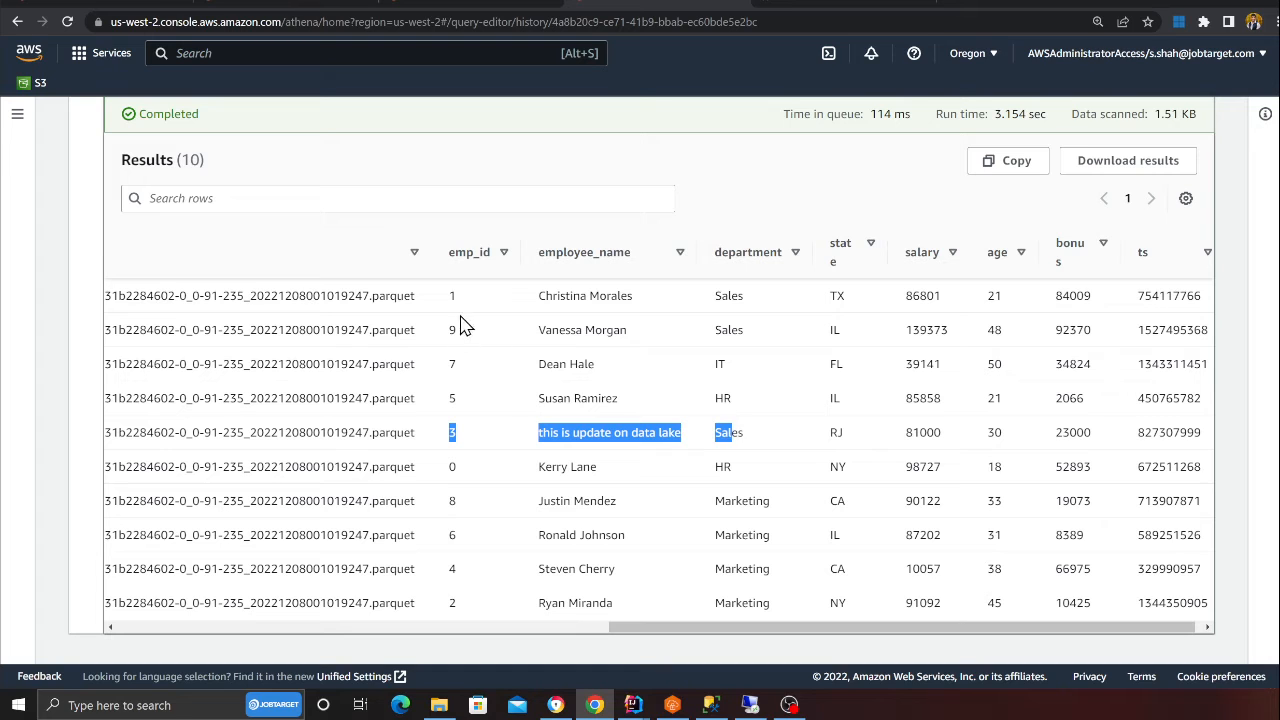
mouse_move(630, 628)
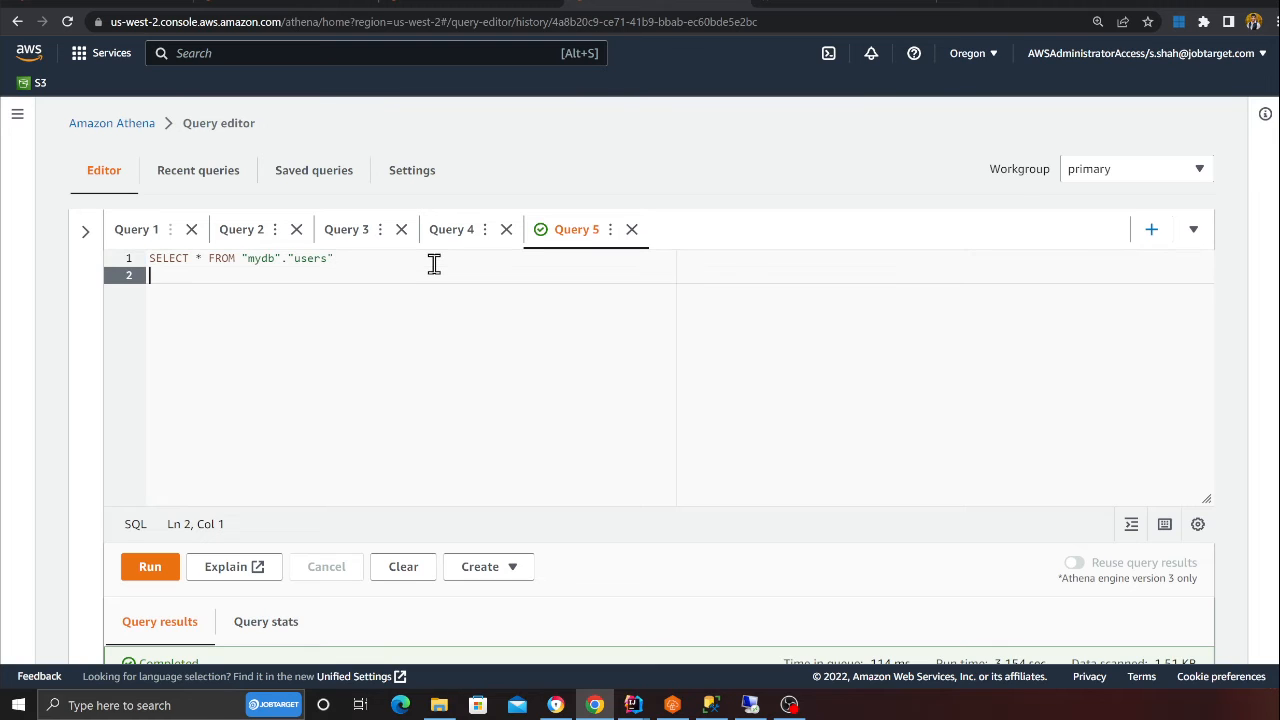
Step: Run SELECT * FROM "mydb"."users" order by emp_id asc in Athena
type("order")
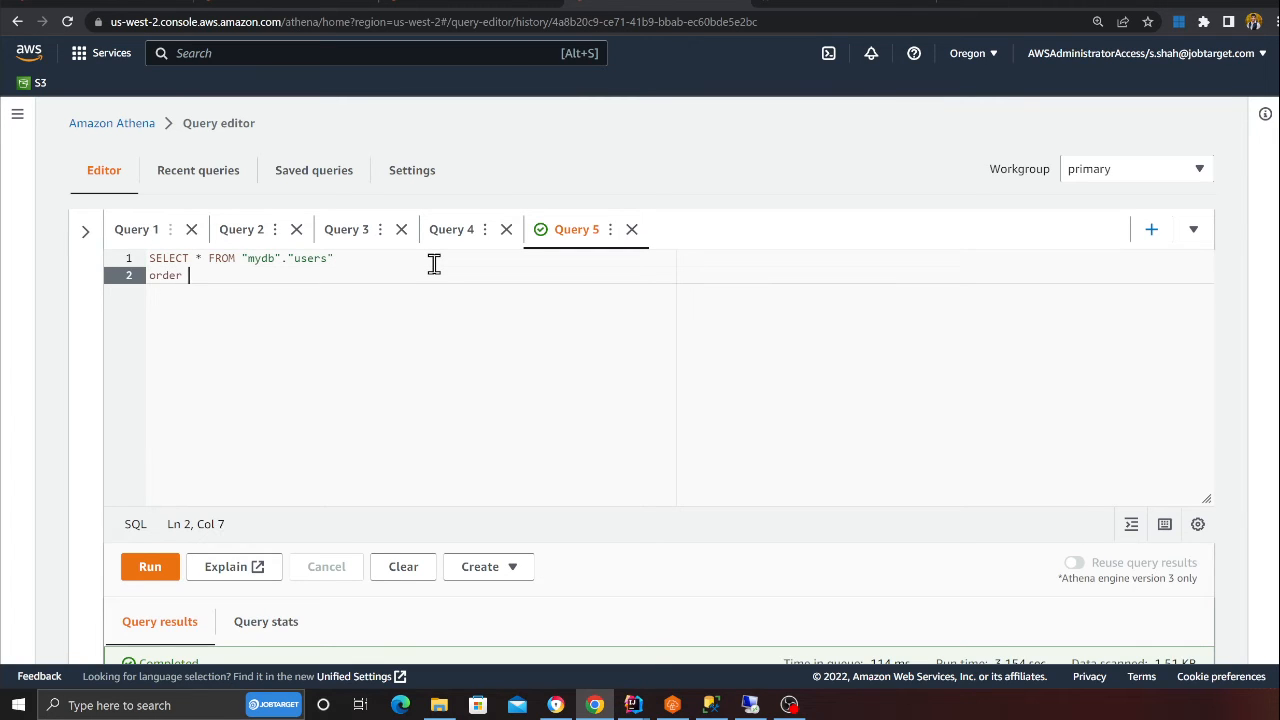
type("by emp_id")
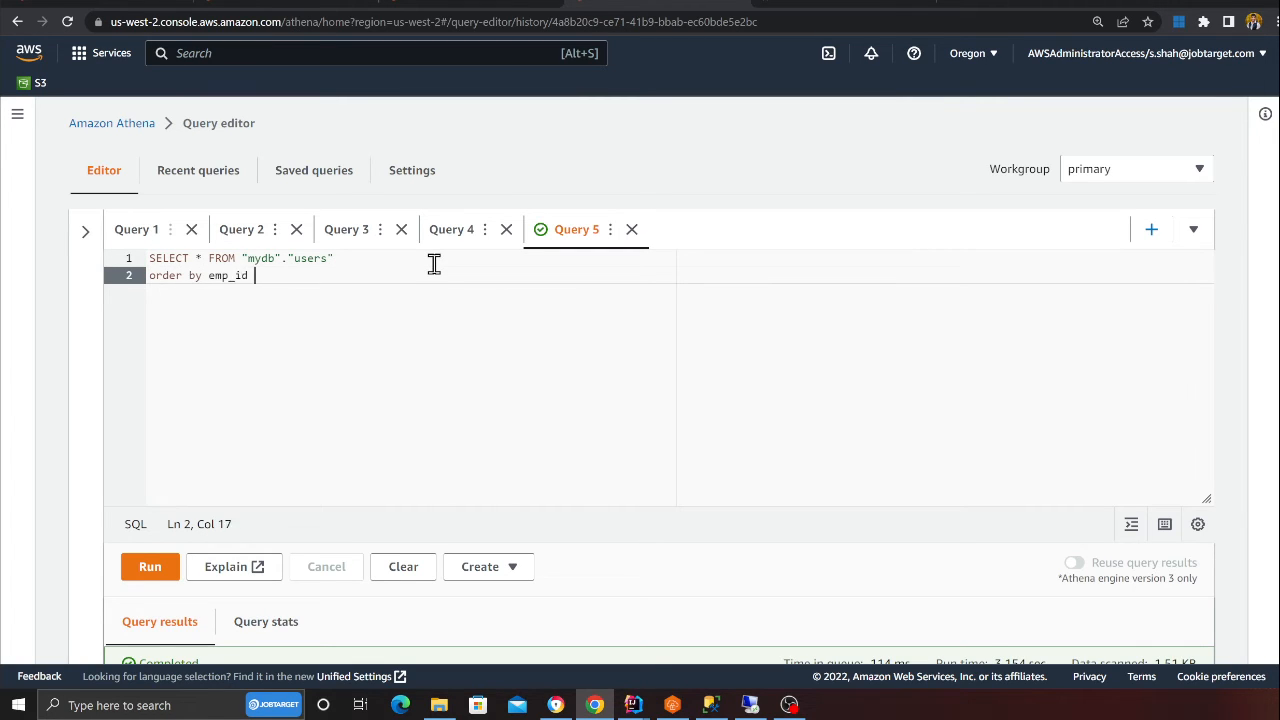
type("asc")
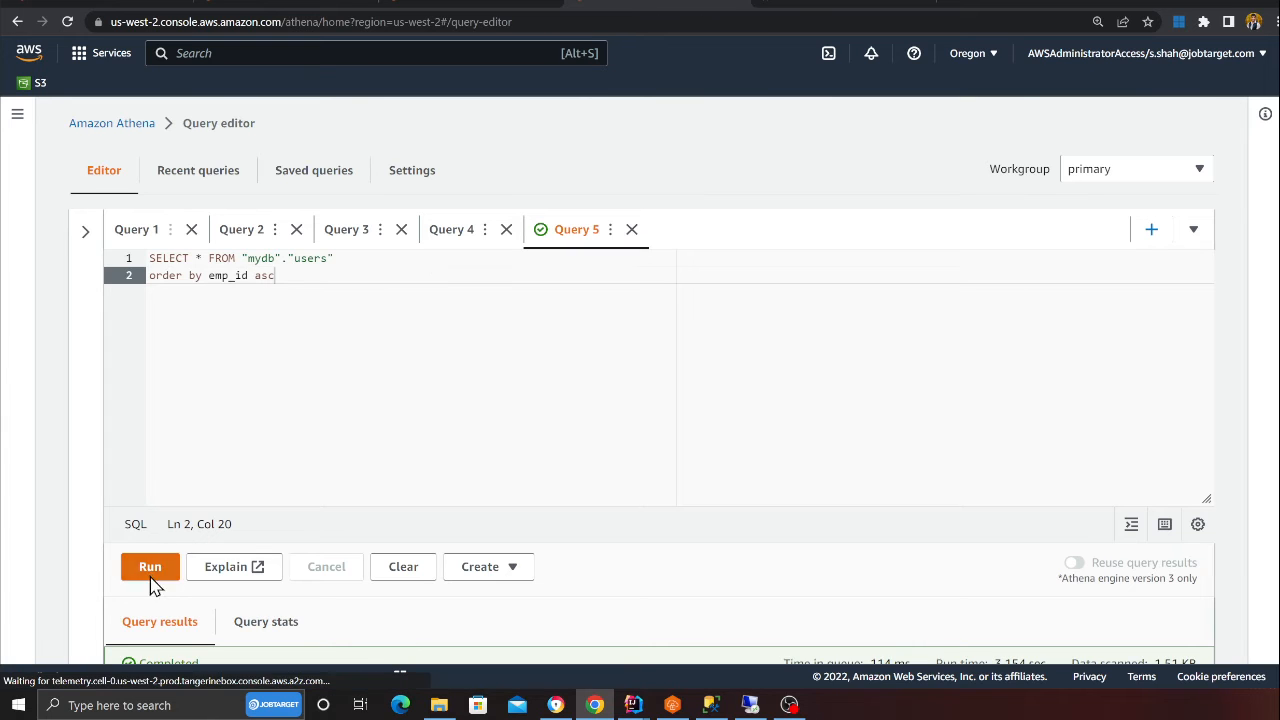
left_click(150, 566)
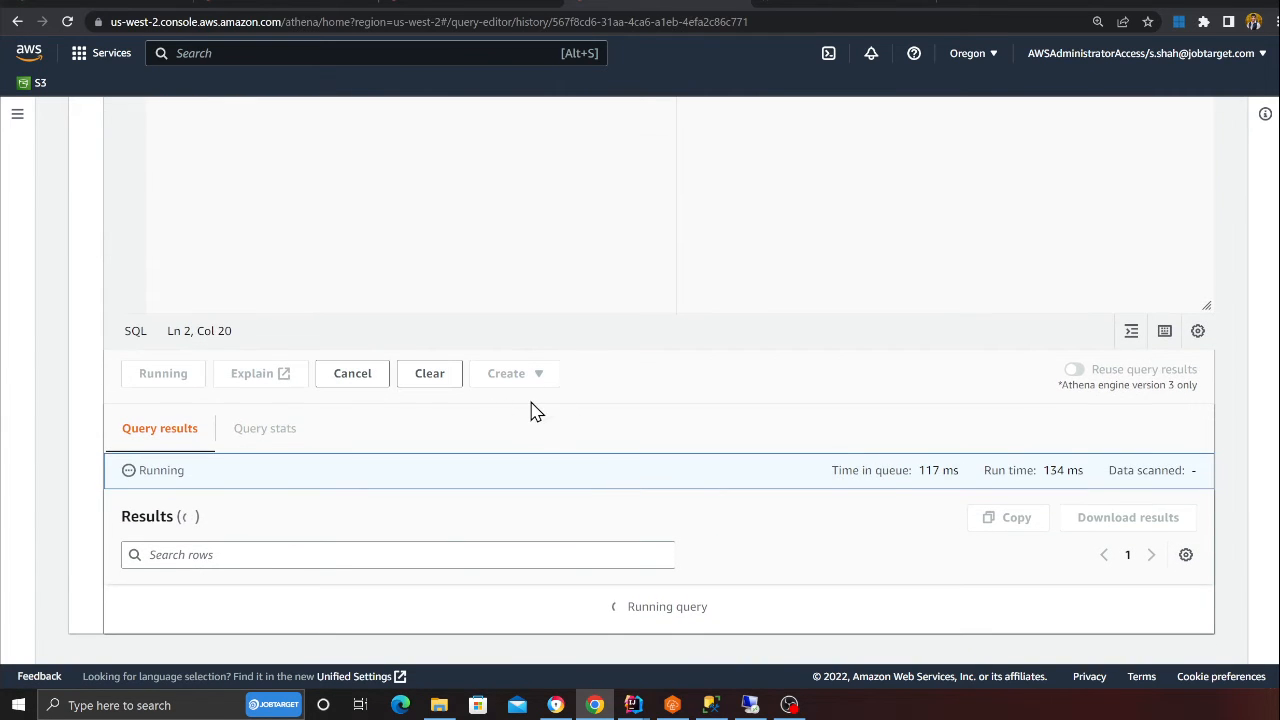
mouse_move(564, 424)
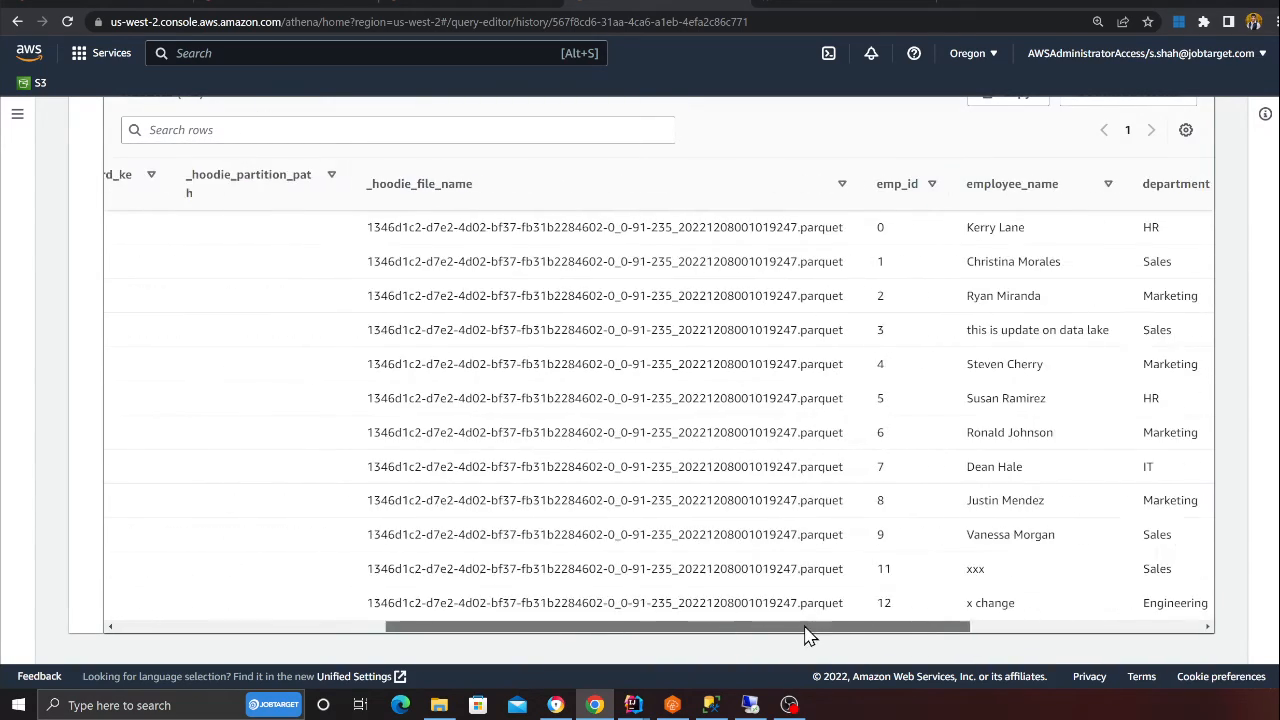
Step: Scroll the results and highlight the updated details of record 3
scroll("right", 3)
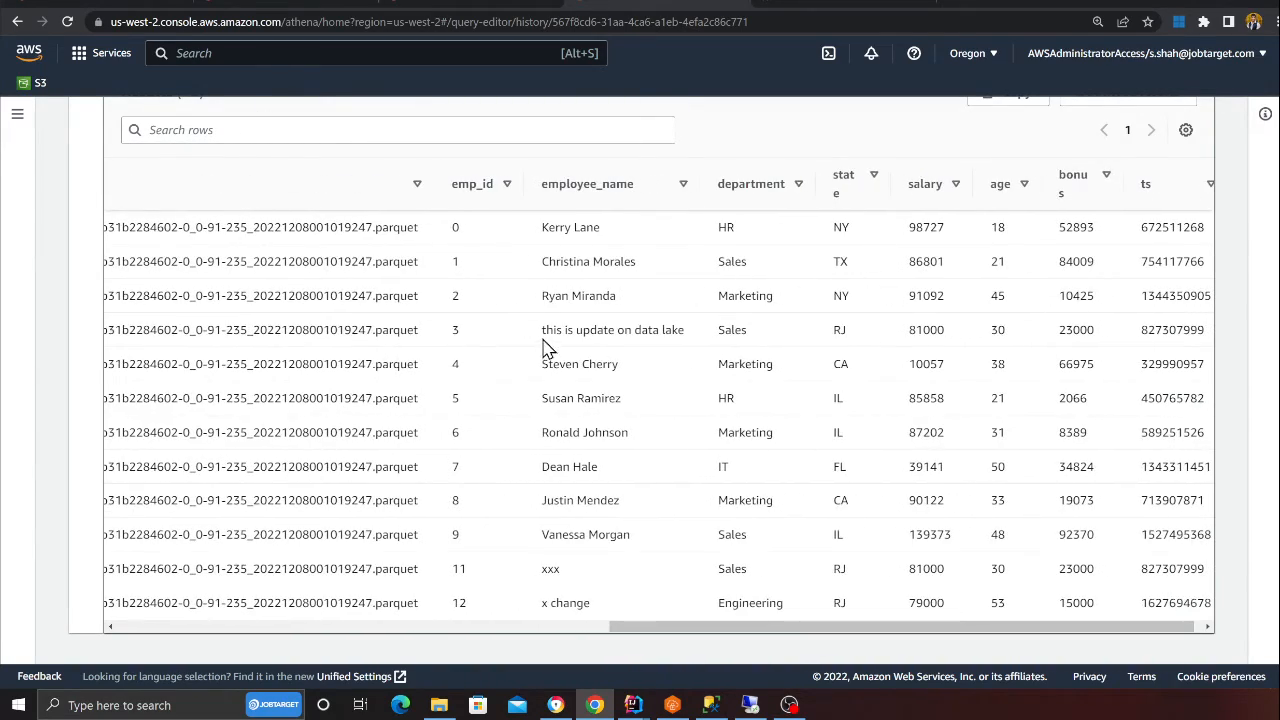
left_click_drag(544, 328, 760, 328)
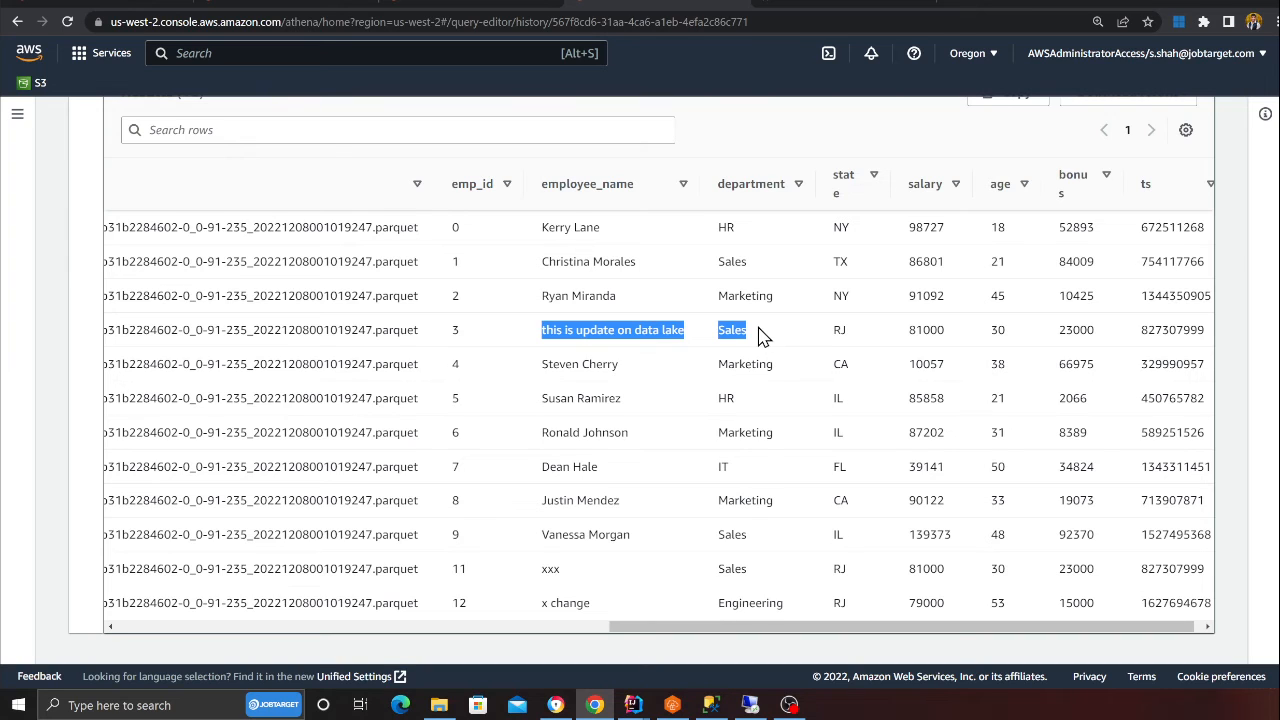